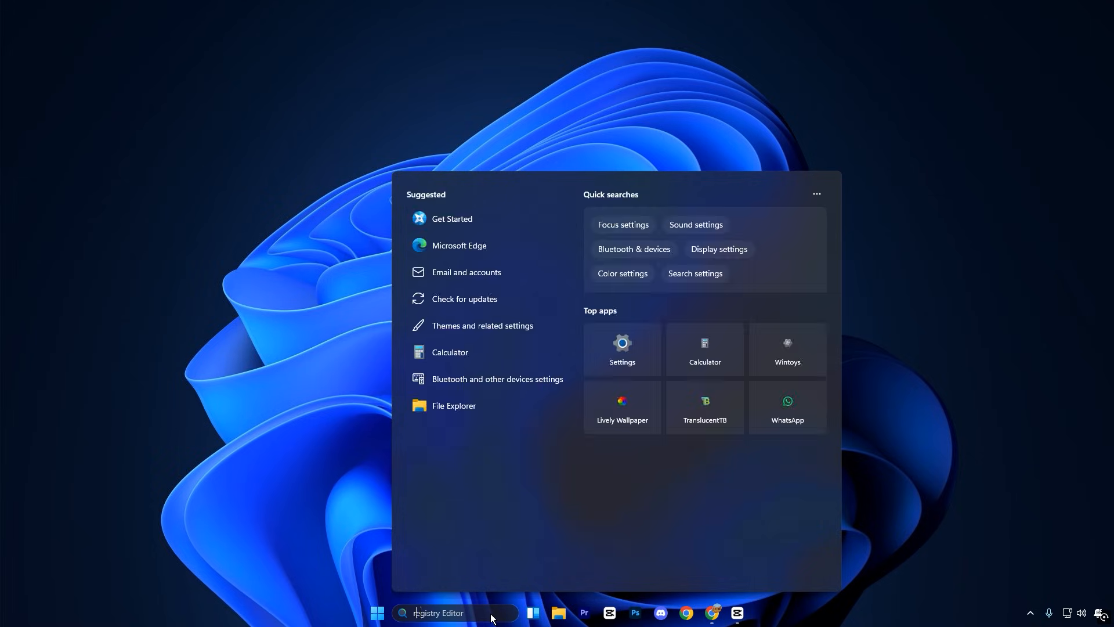
- Search Windows for 'registry Editor' and launch the Registry Editor
type("registry Editor")
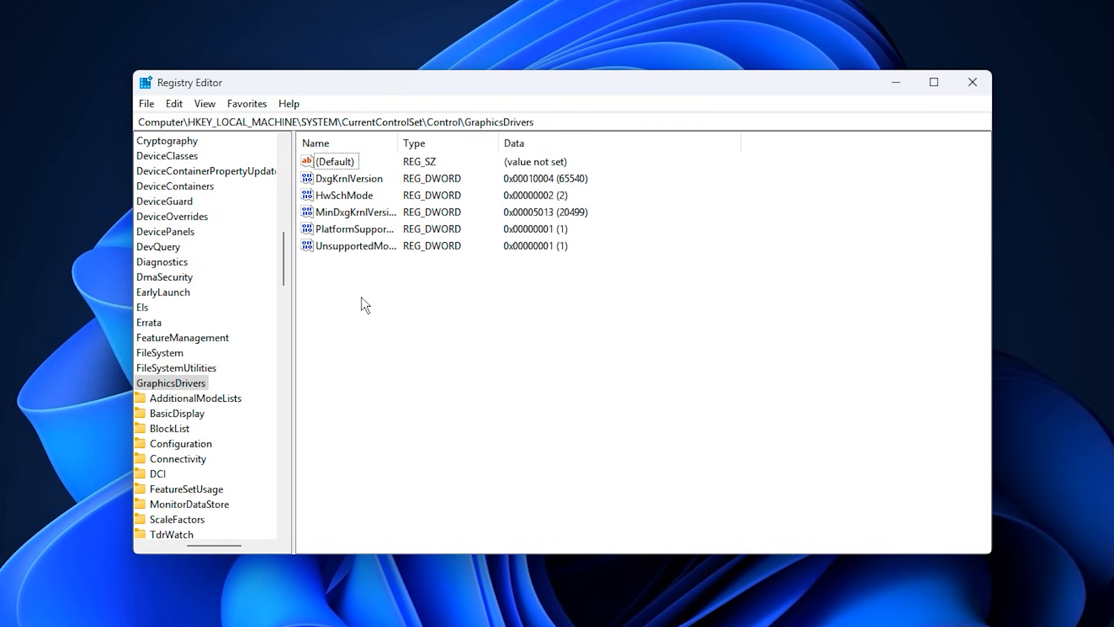
mouse_move(456, 297)
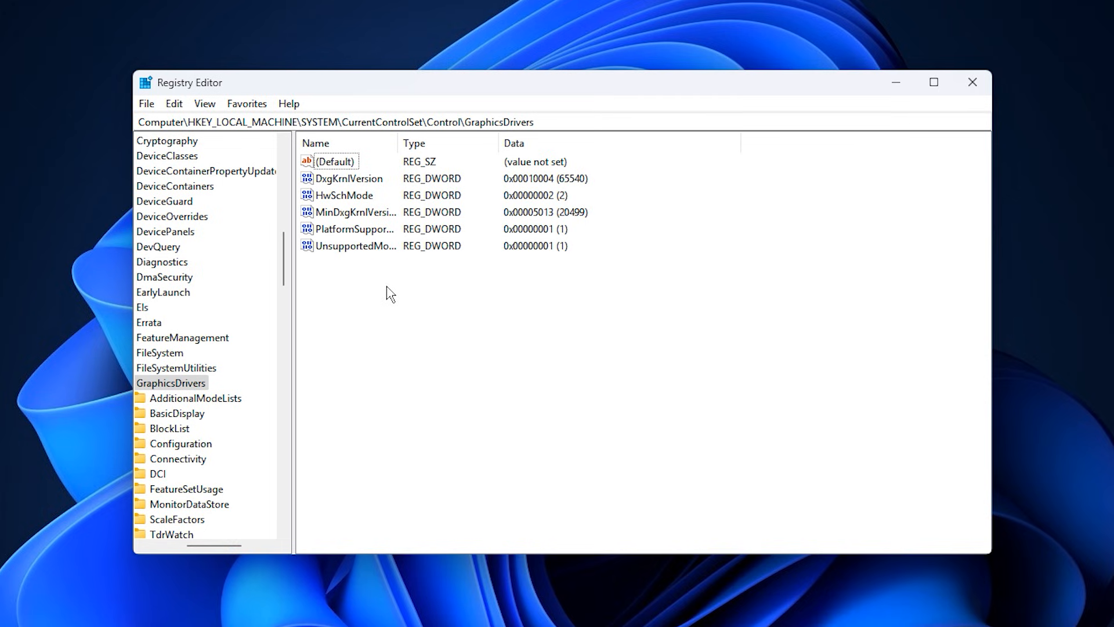
mouse_move(444, 300)
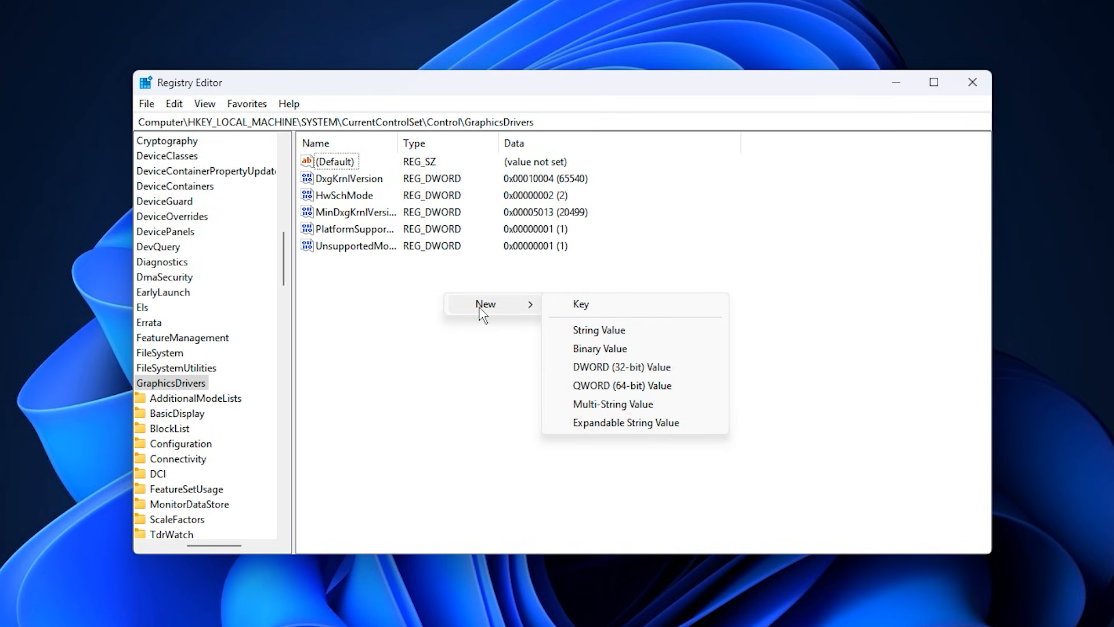
mouse_move(593, 366)
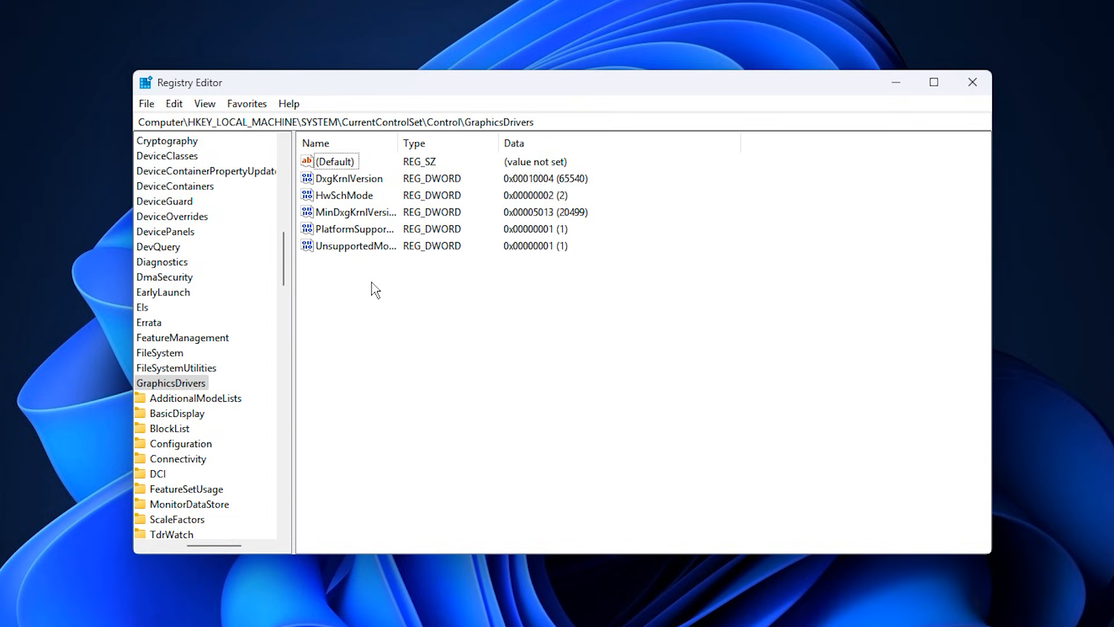
left_click(344, 195)
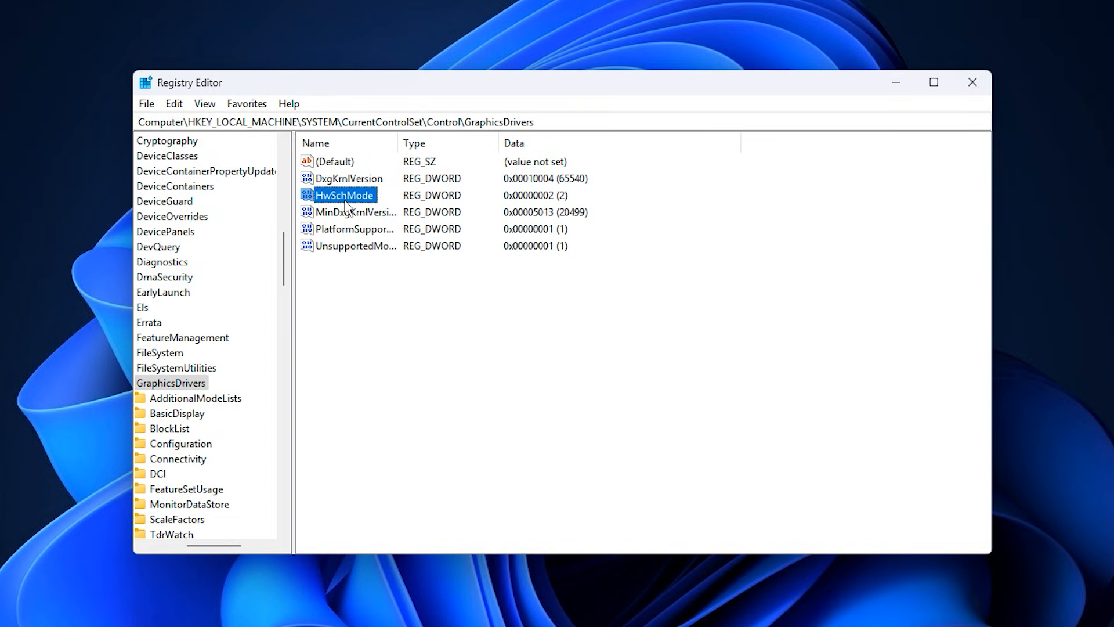
double_click(345, 195)
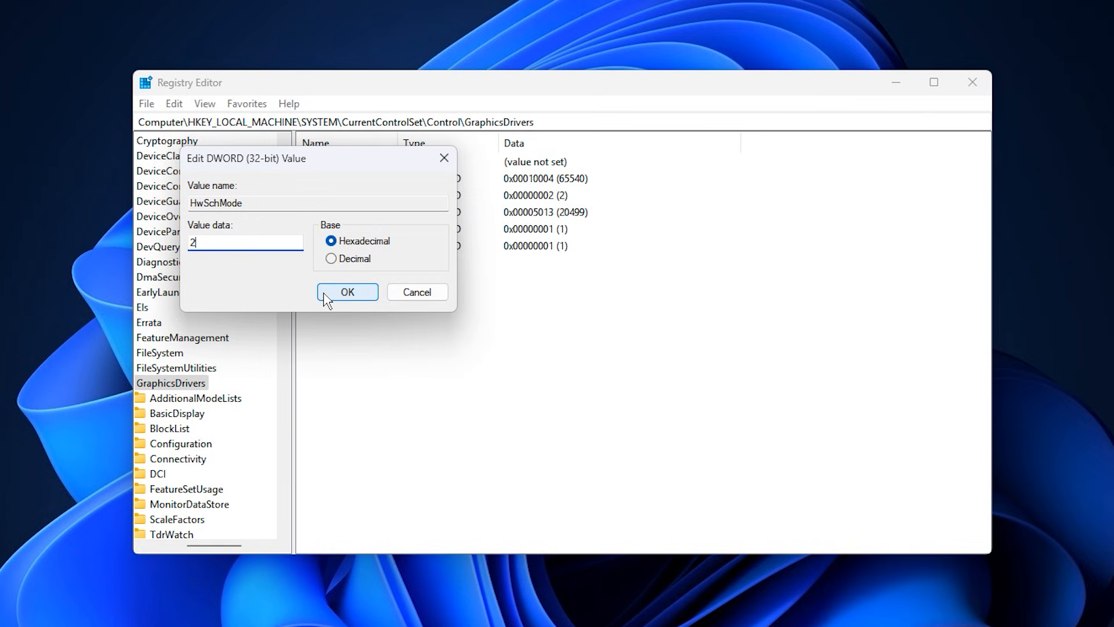
left_click(347, 292)
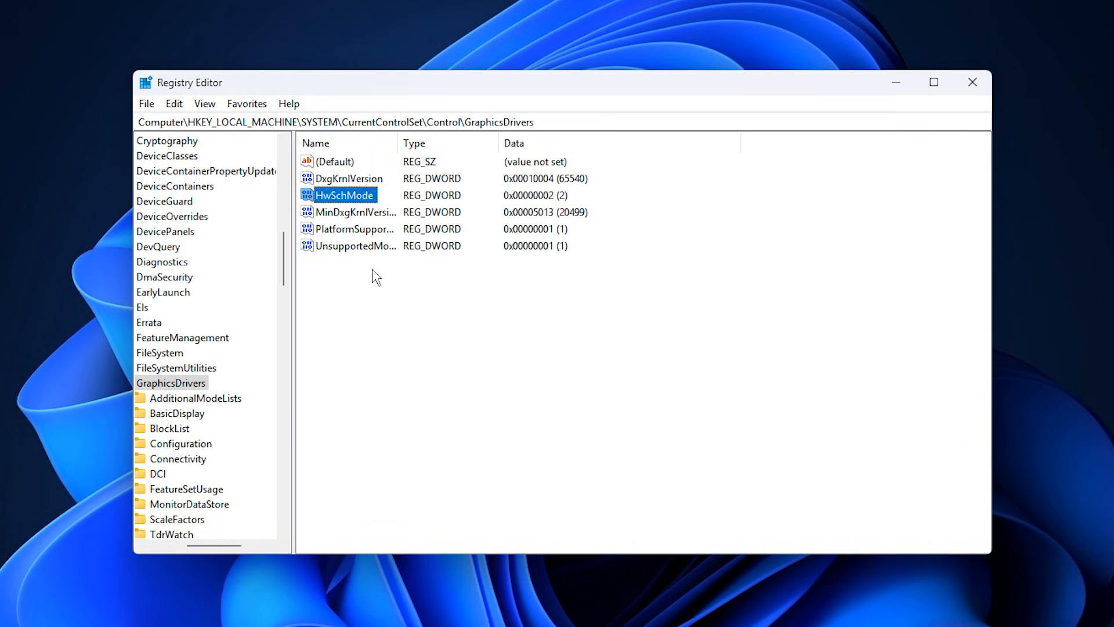
mouse_move(377, 297)
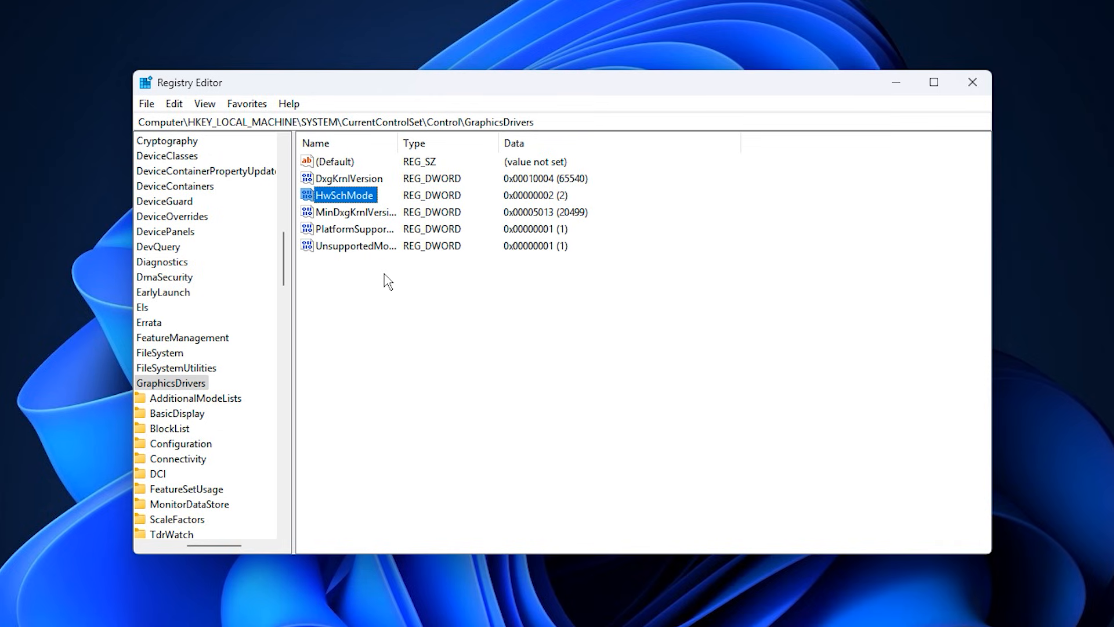
left_click(972, 81)
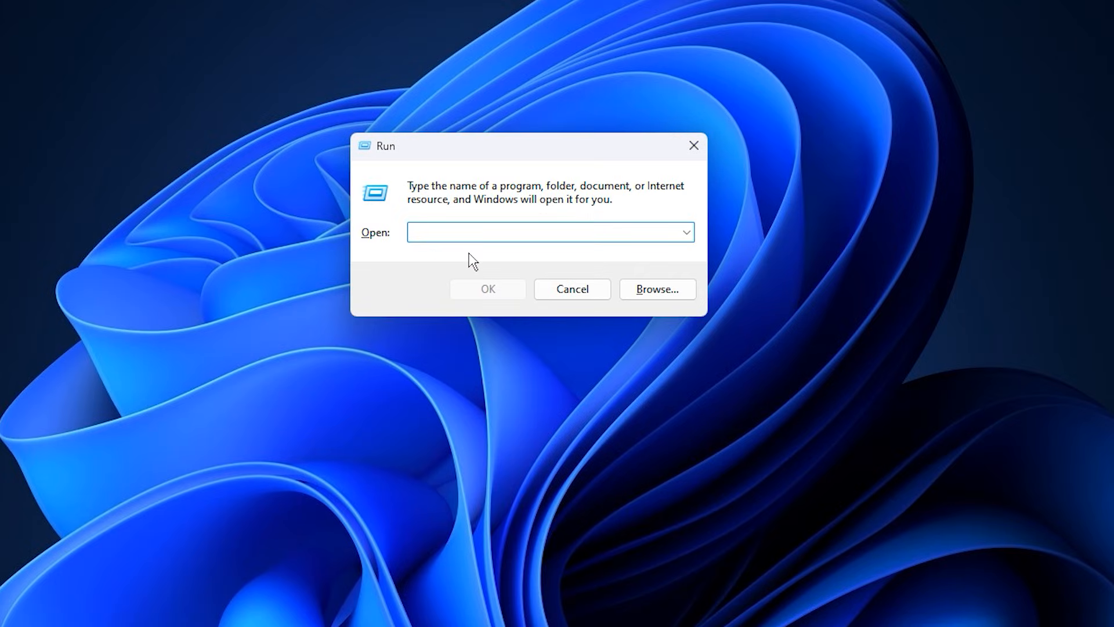
- Run gpedit.msc to start the Local Group Policy Editor
type("gpedit.msc")
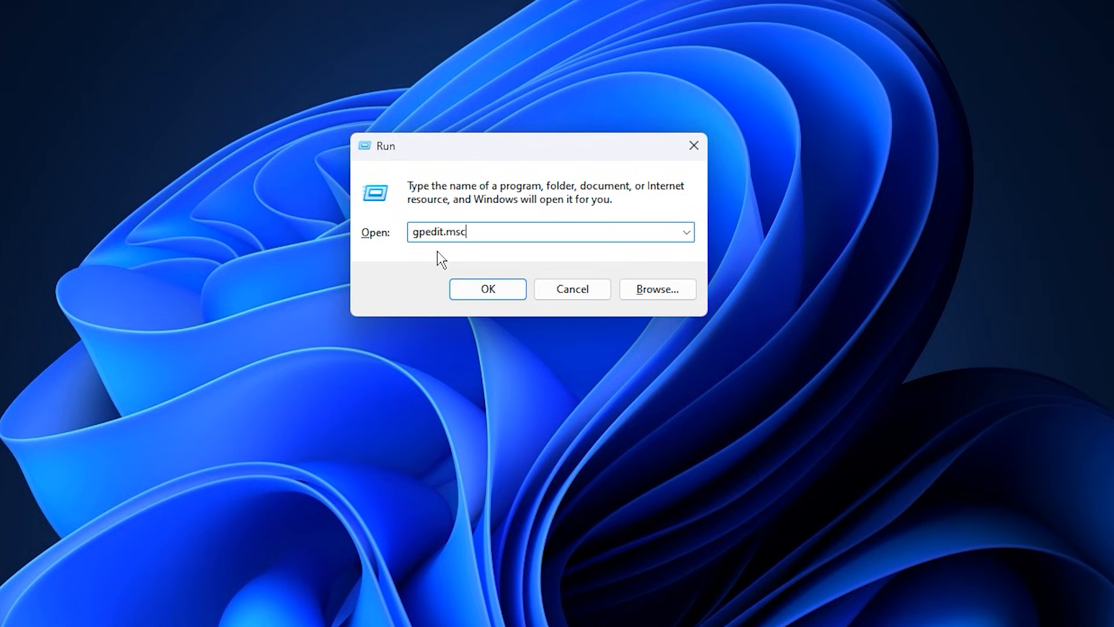
left_click(487, 289)
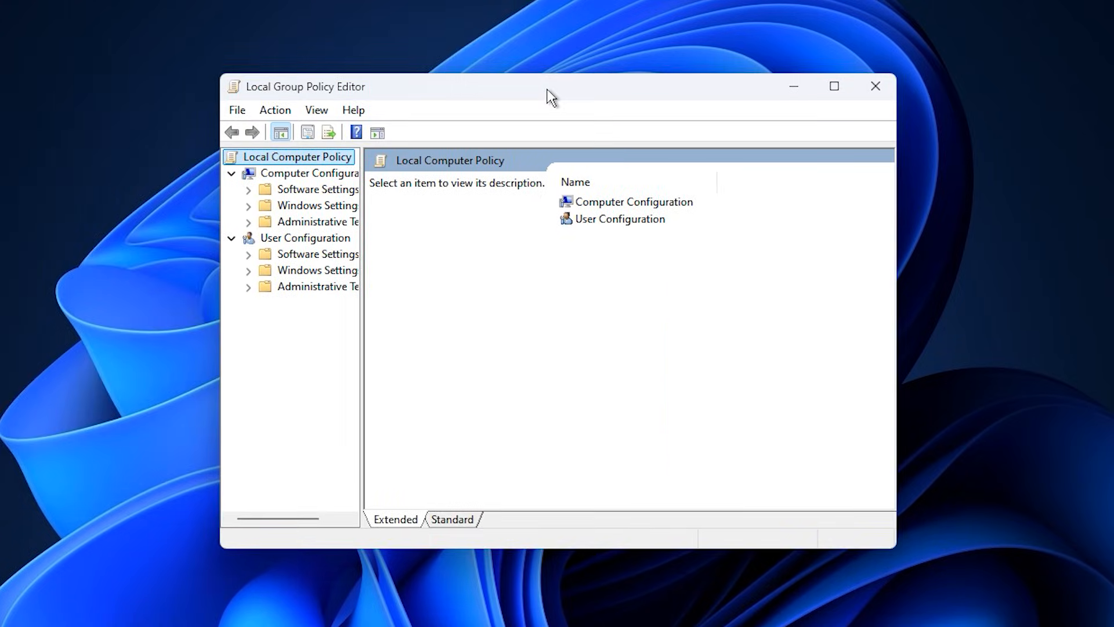
- Navigate to Administrative Templates > System > Power Management > Power Throttling Settings
left_click_drag(551, 96, 547, 89)
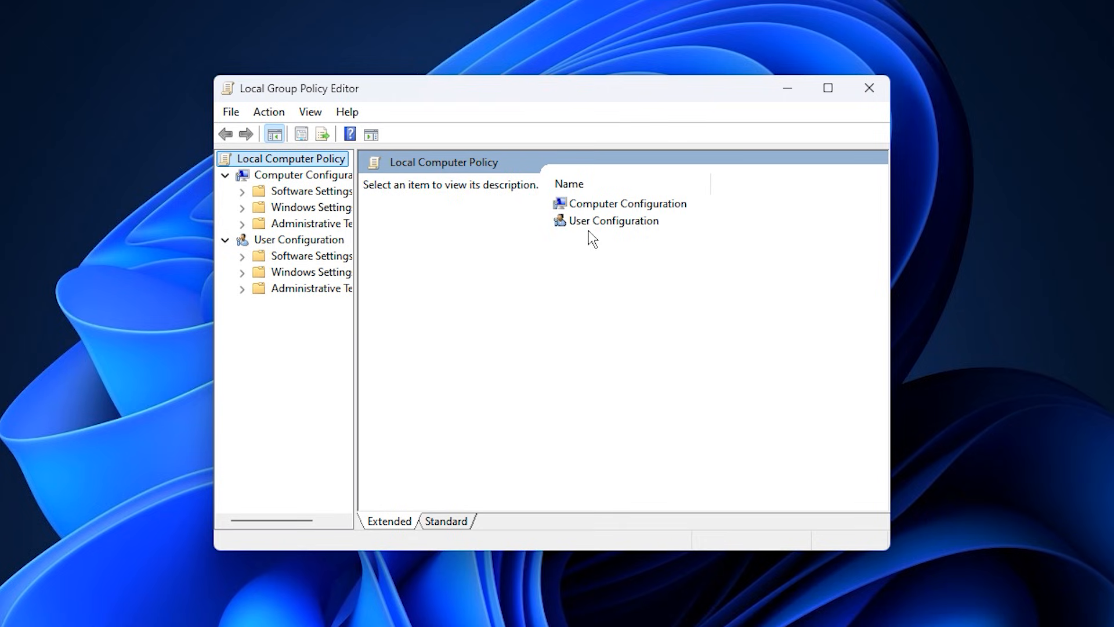
mouse_move(595, 247)
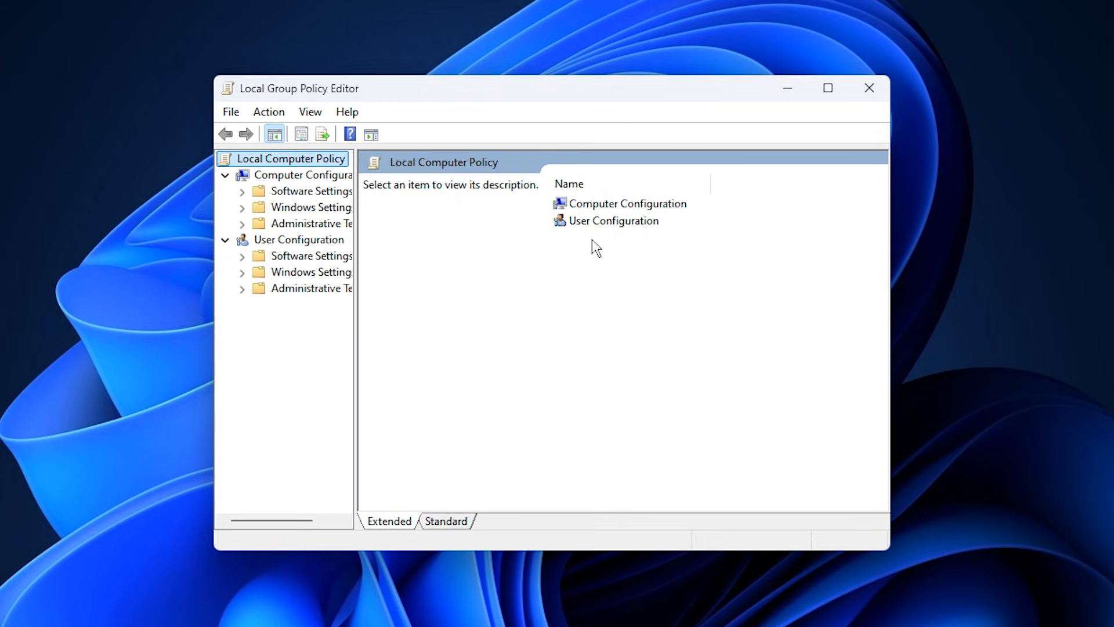
mouse_move(607, 217)
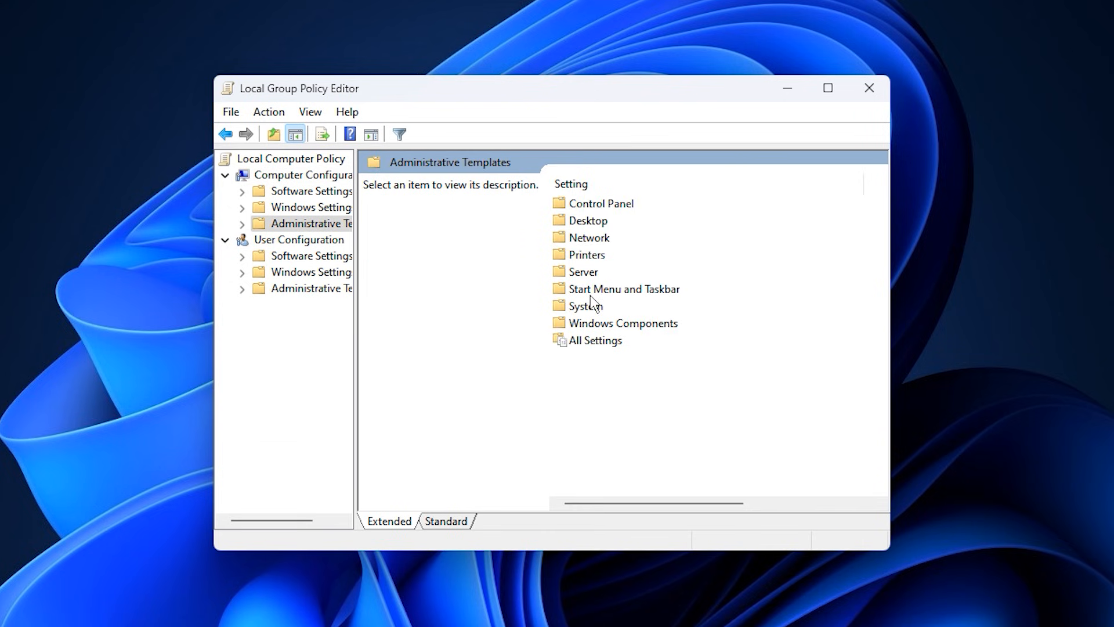
double_click(585, 305)
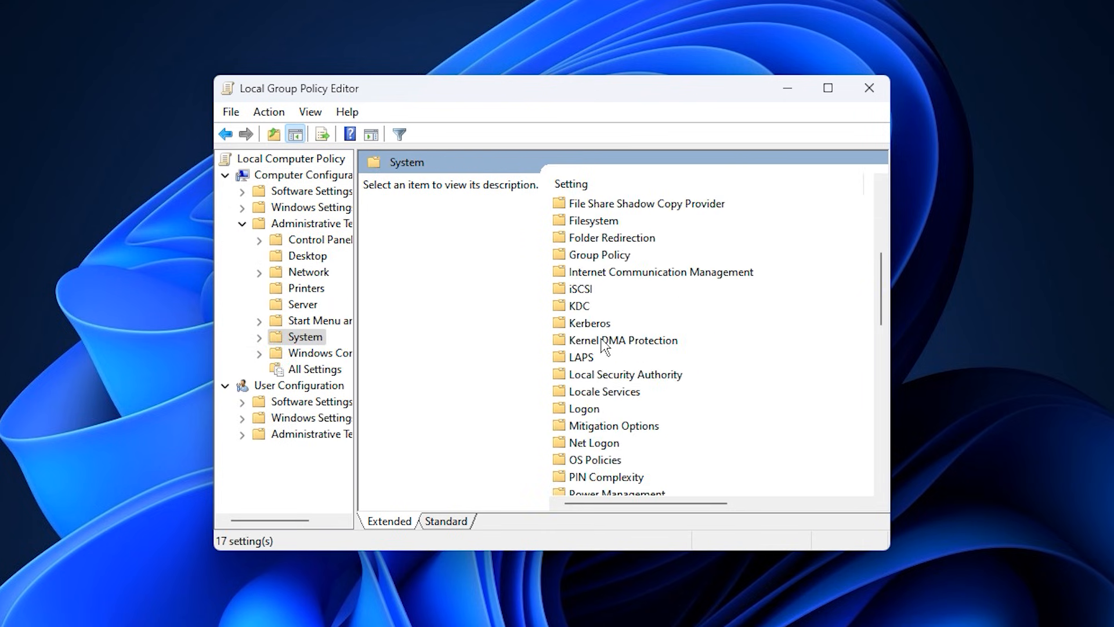
scroll("down", 3)
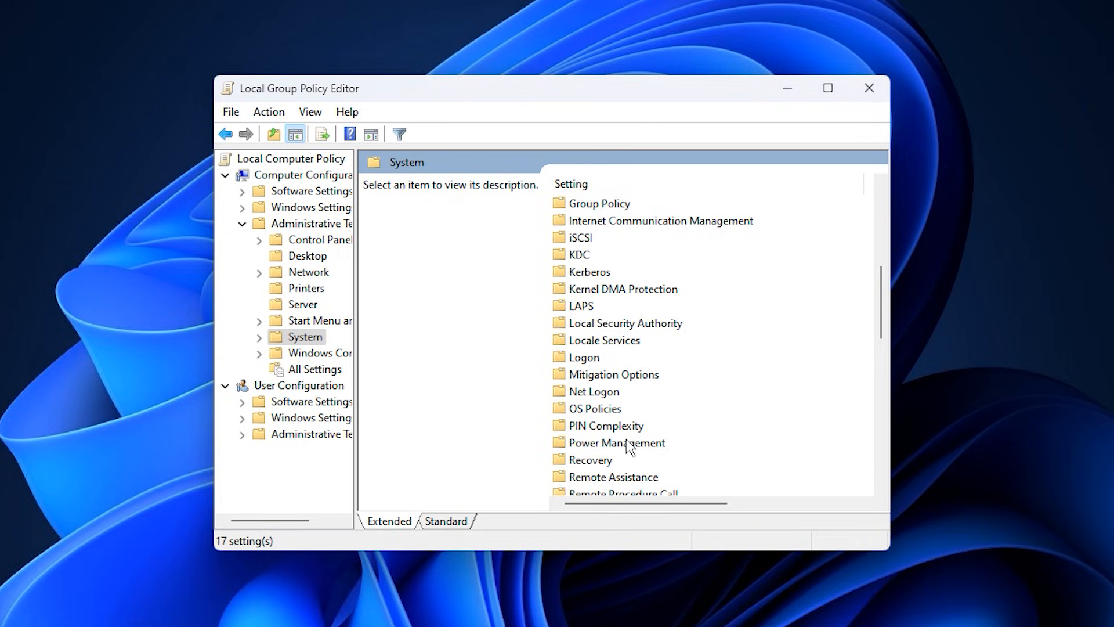
double_click(617, 442)
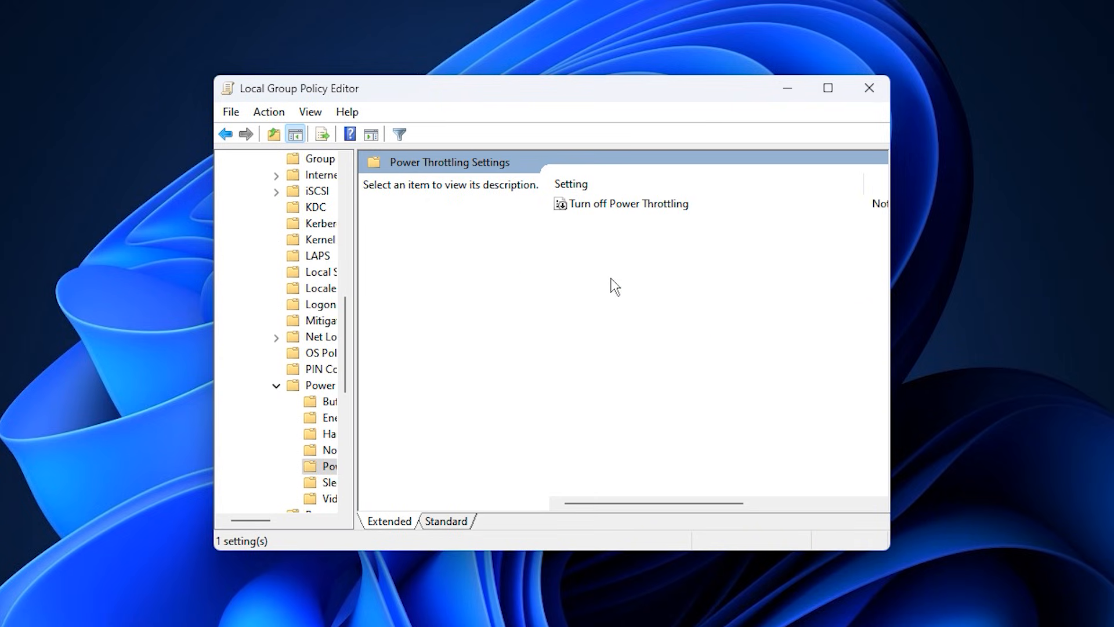
- Set the Turn off Power Throttling policy to Enabled and confirm it
left_click(627, 204)
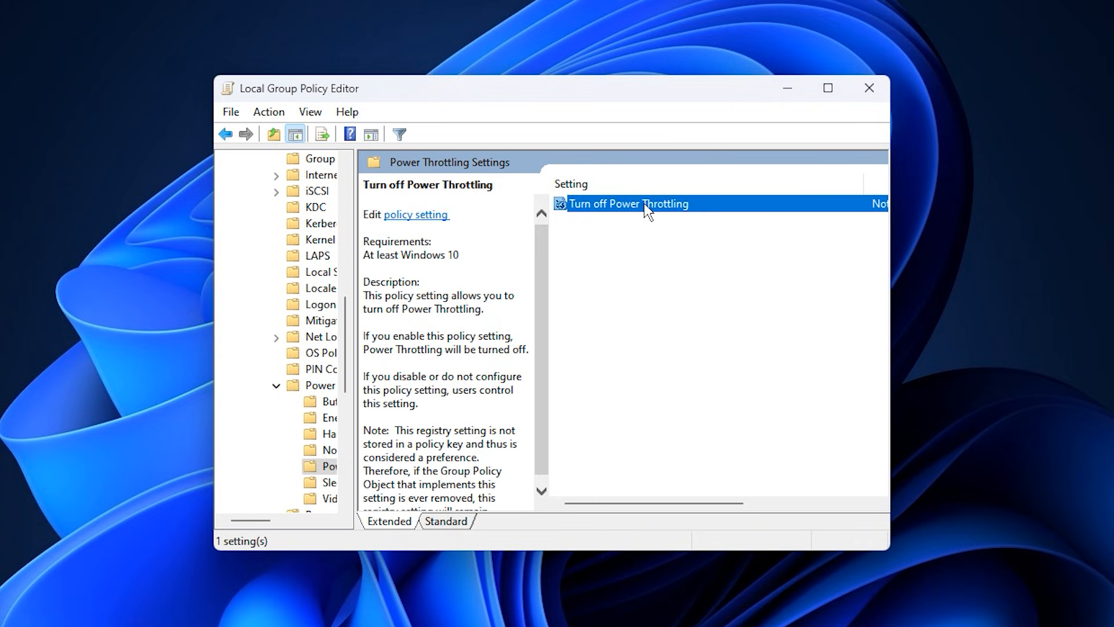
double_click(628, 204)
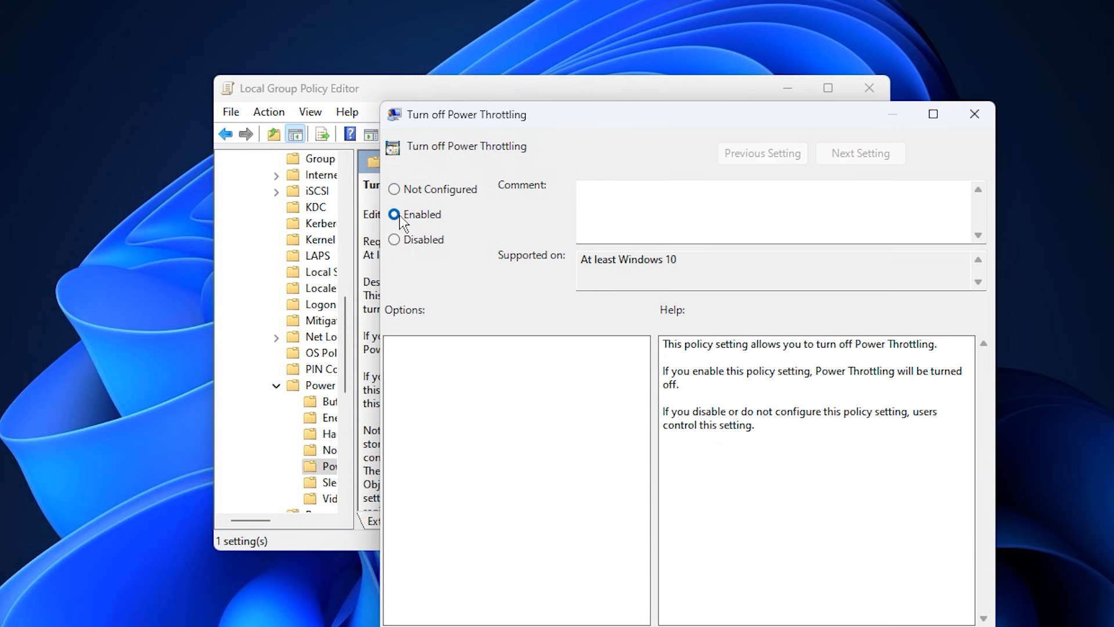
left_click(394, 215)
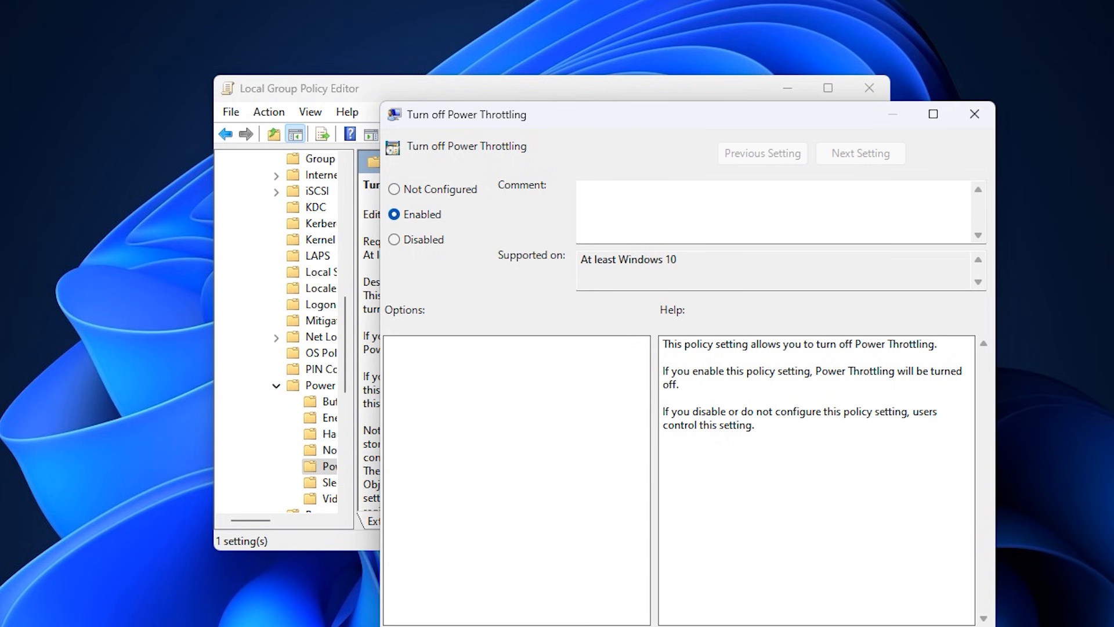
left_click(972, 114)
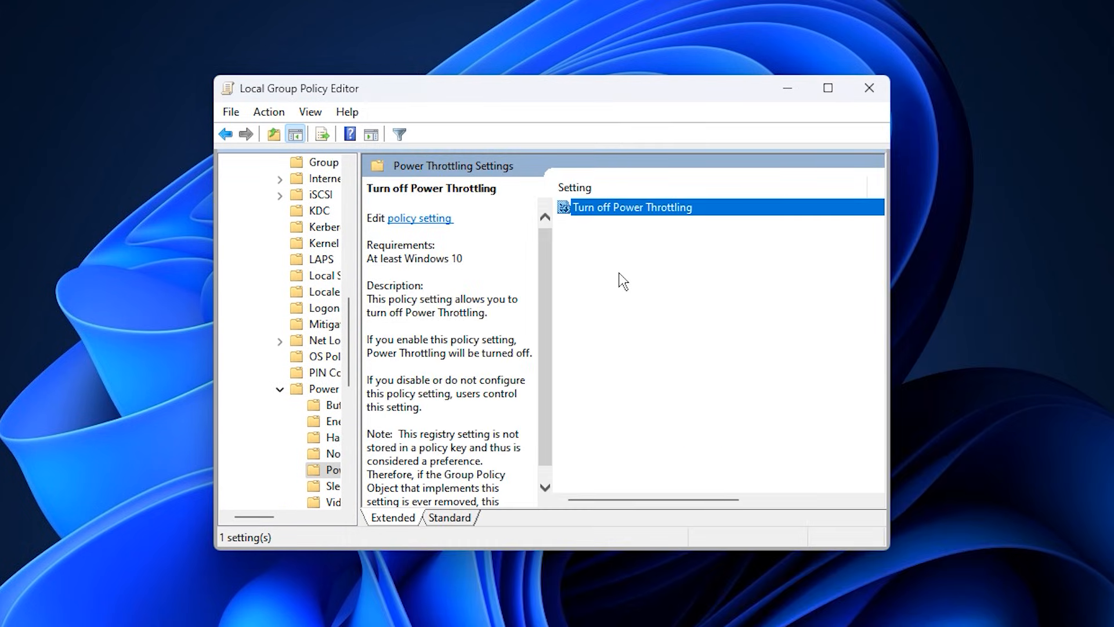
mouse_move(633, 231)
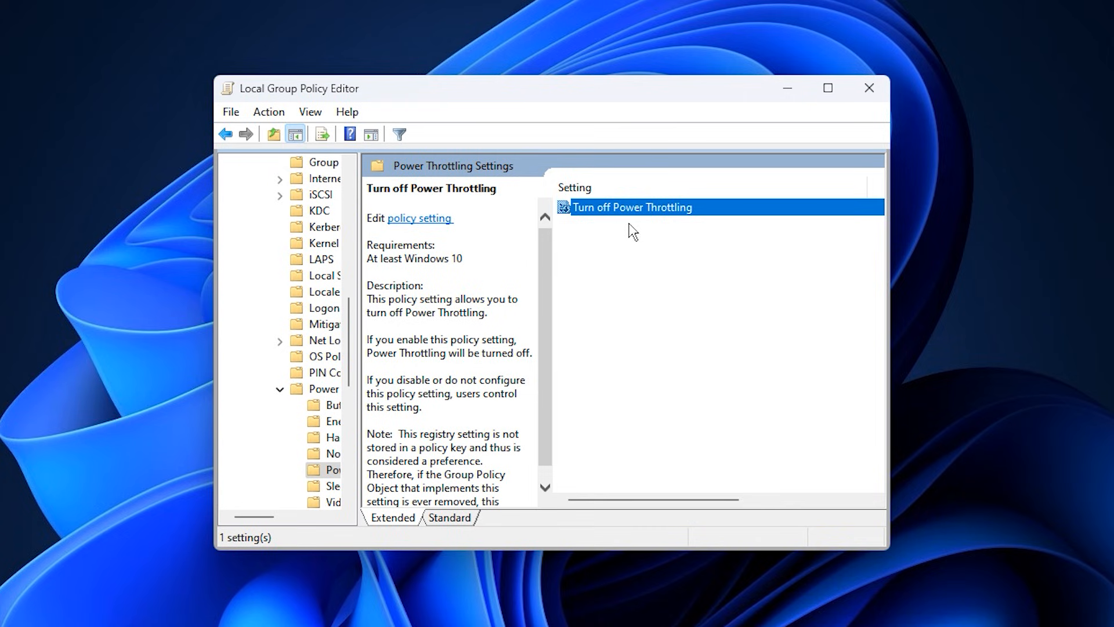
mouse_move(630, 256)
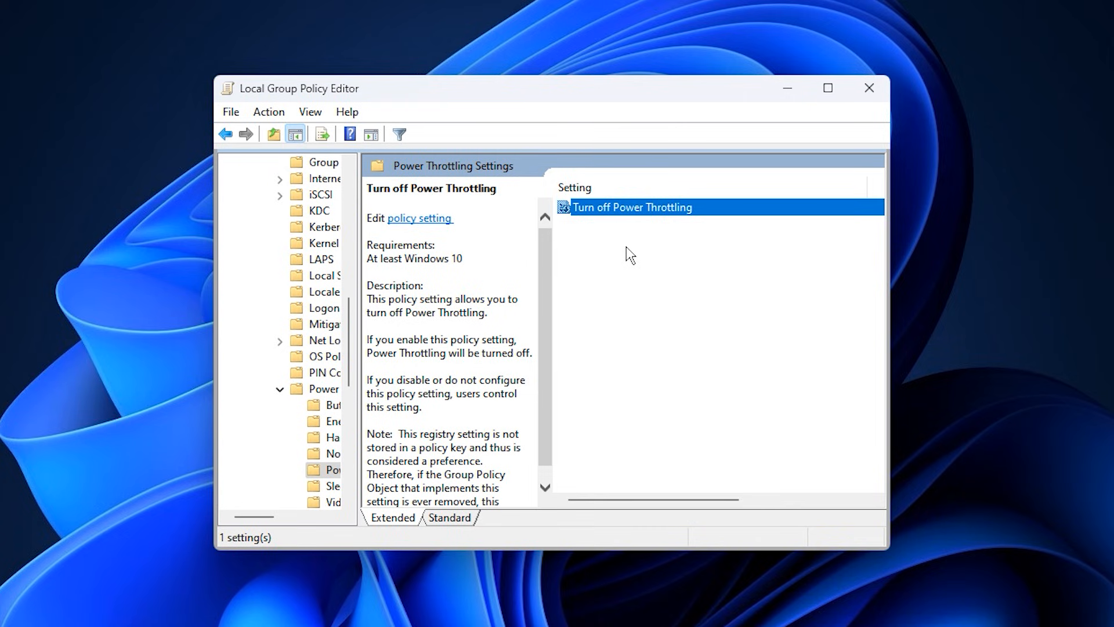
mouse_move(633, 256)
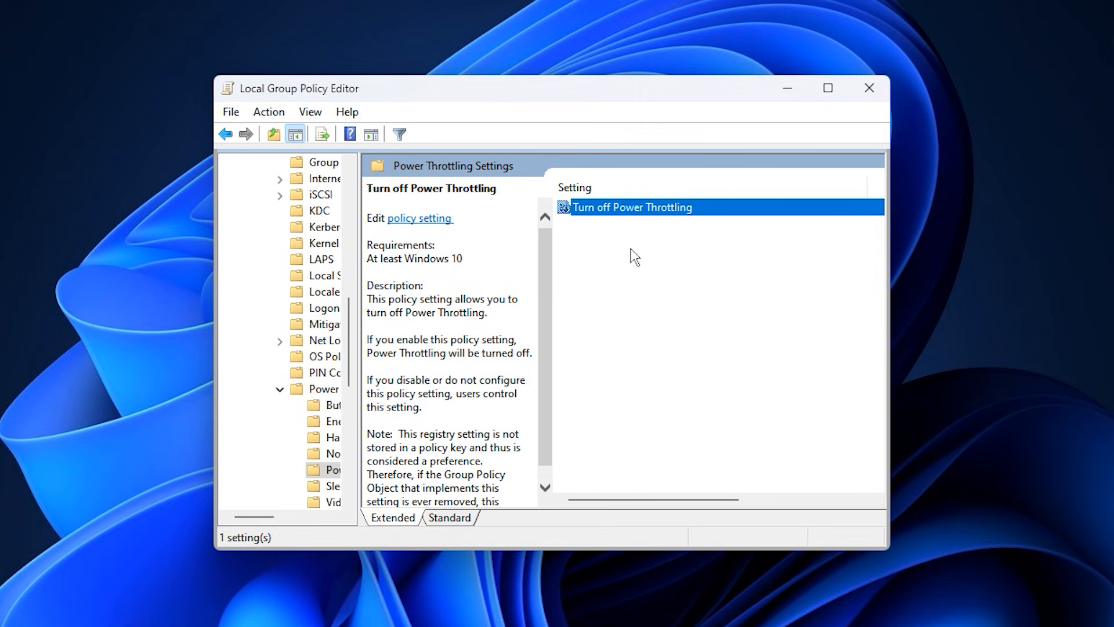
mouse_move(634, 250)
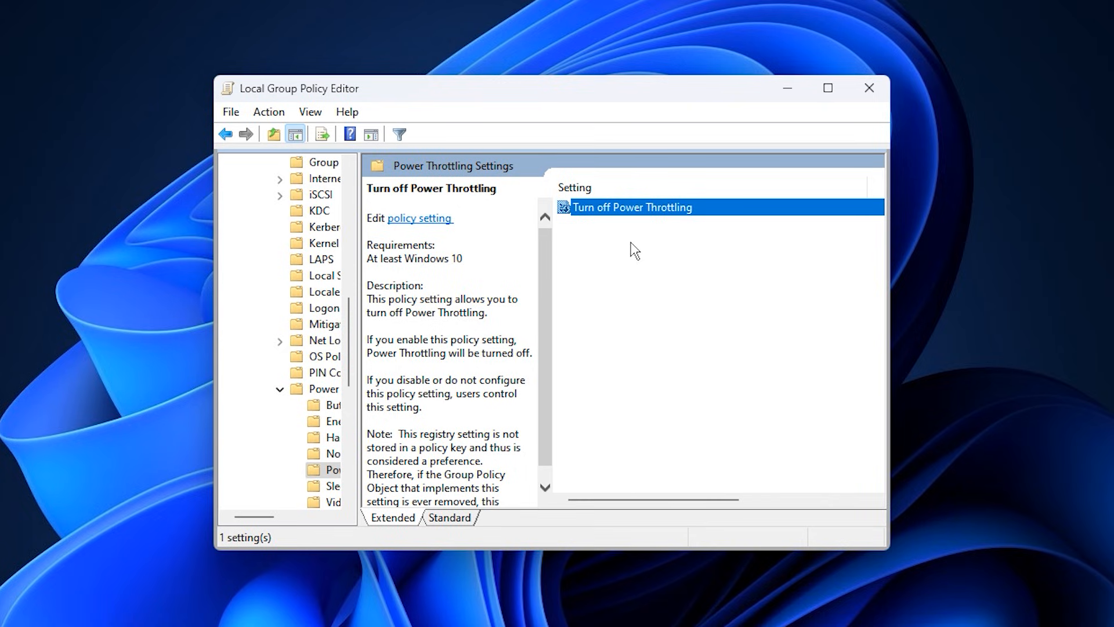
mouse_move(608, 308)
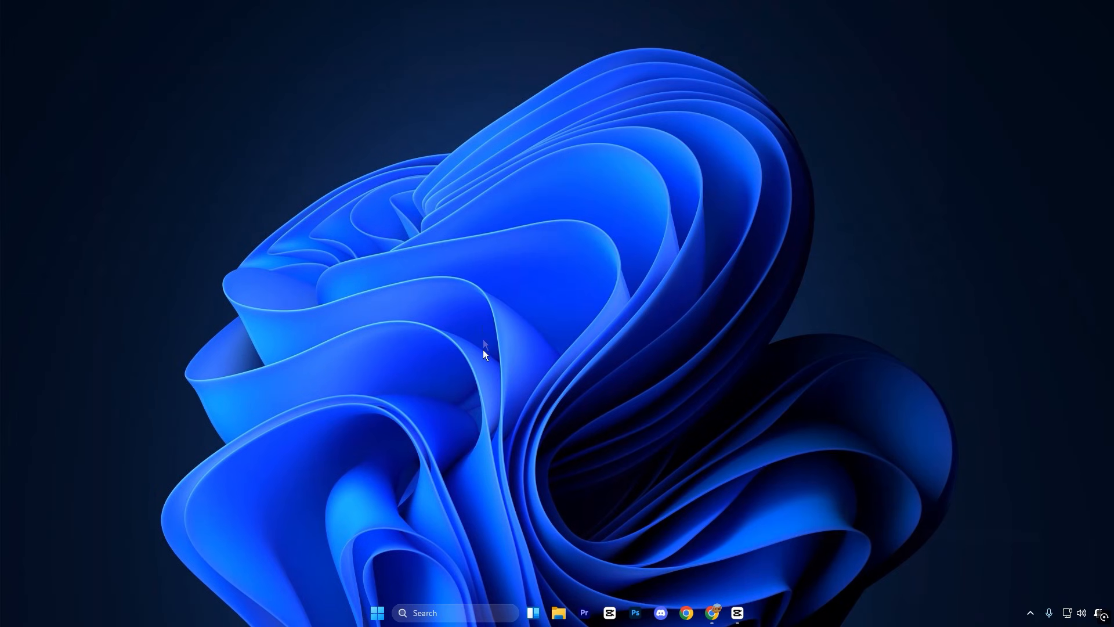
- Search Windows for 'services' and open the Services console
type("services")
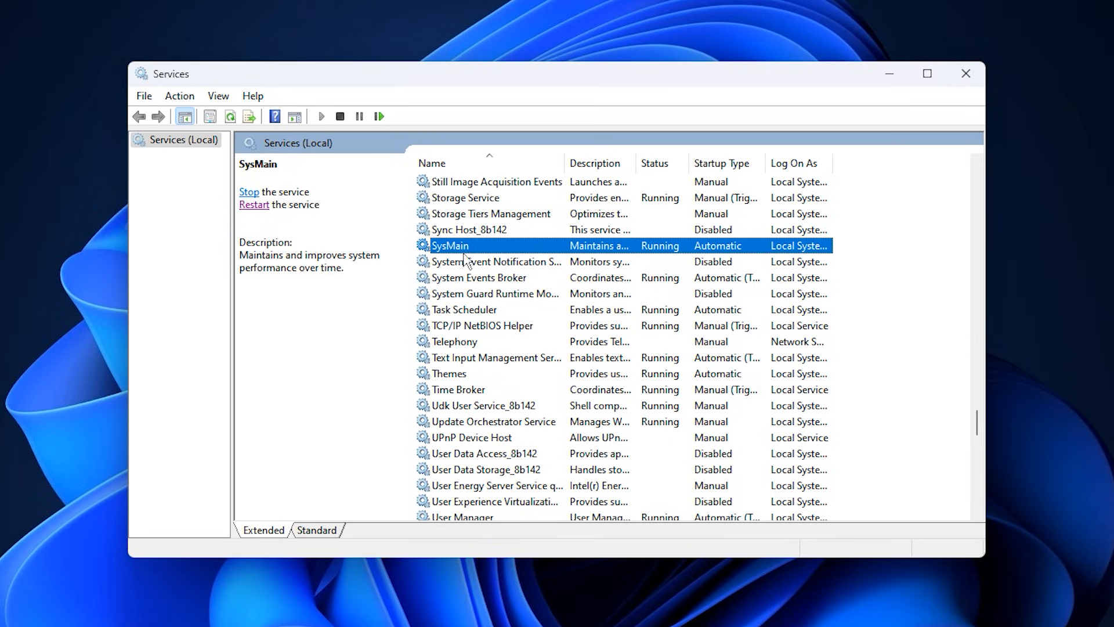
- Stop the SysMain service and set its startup type to Disabled
double_click(449, 245)
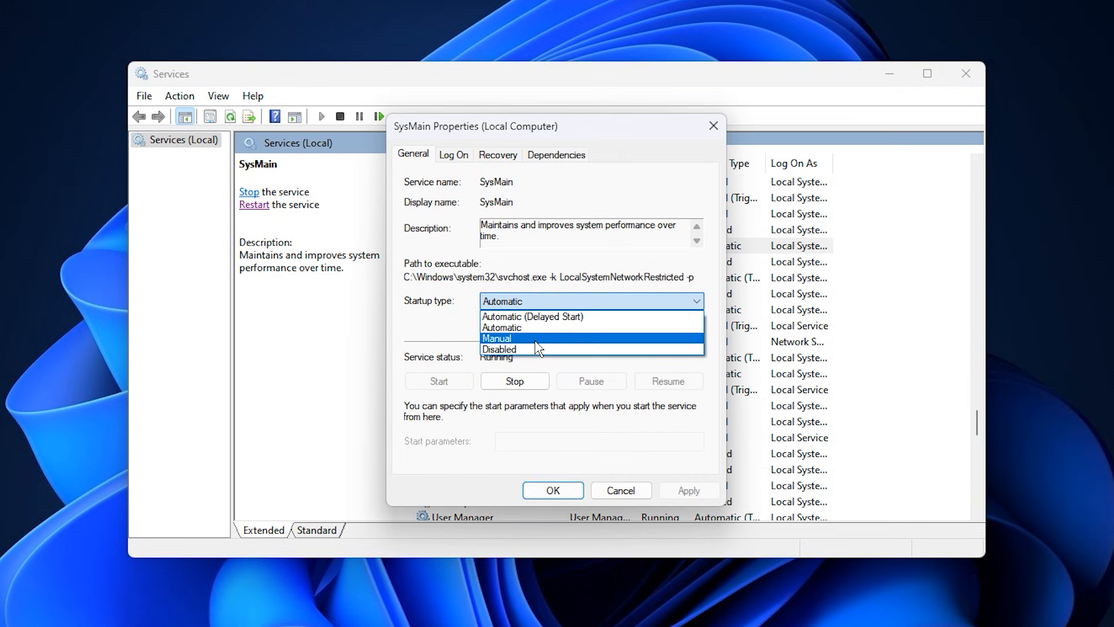
left_click(514, 381)
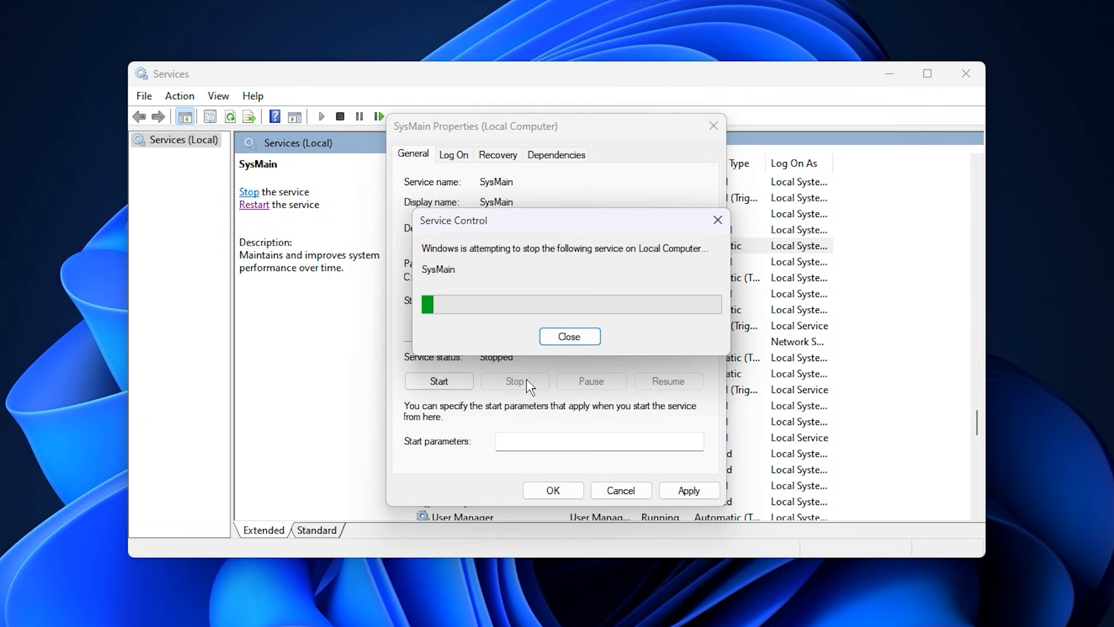
left_click(568, 336)
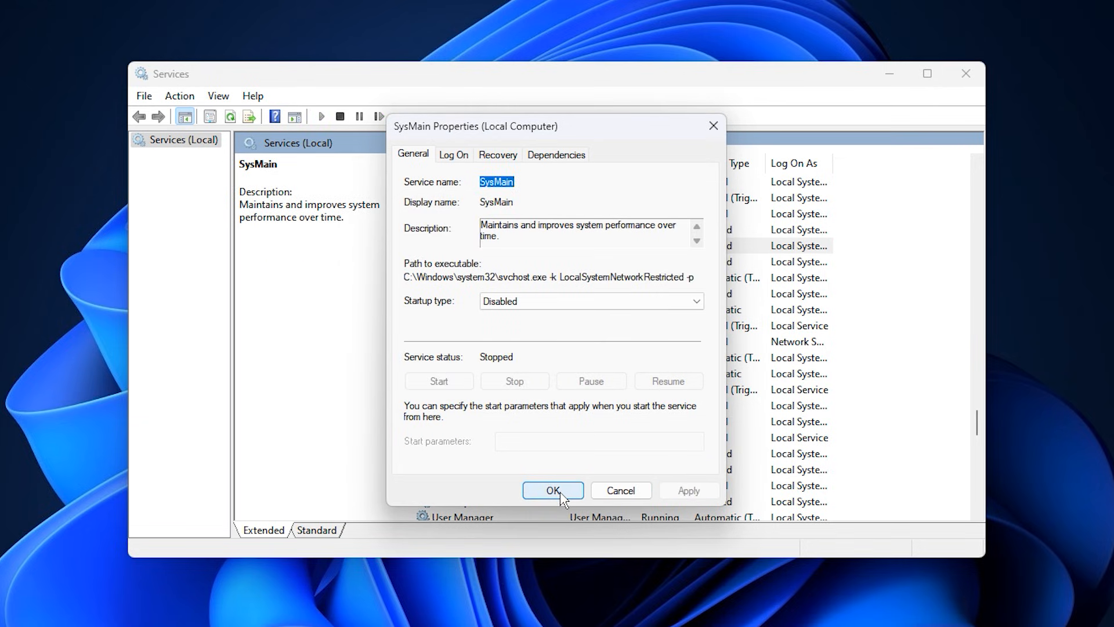
left_click(553, 490)
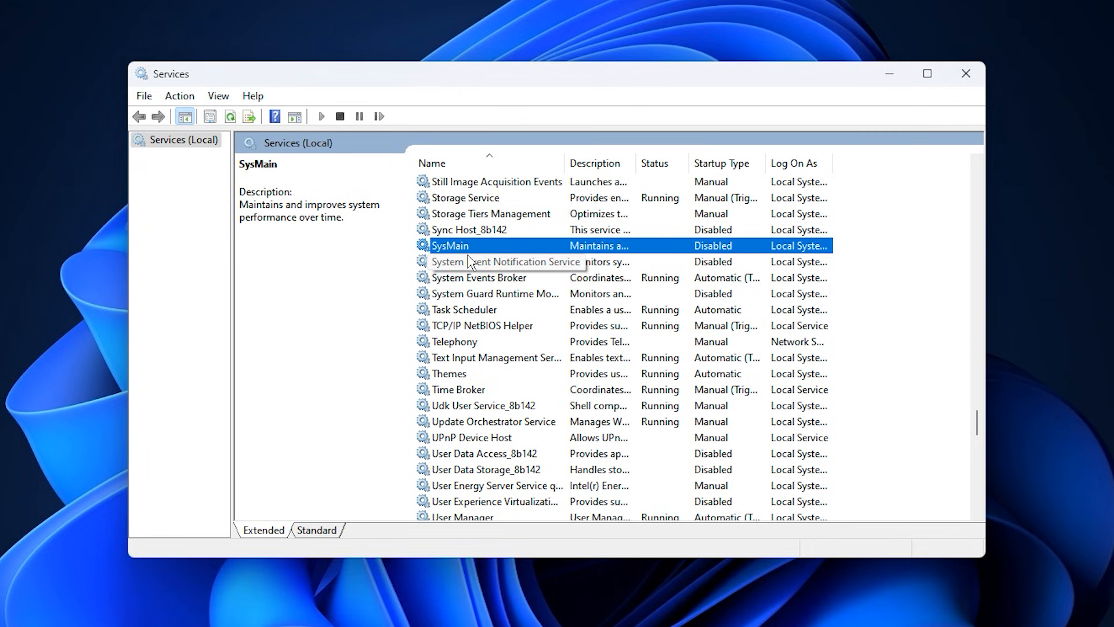
mouse_move(488, 246)
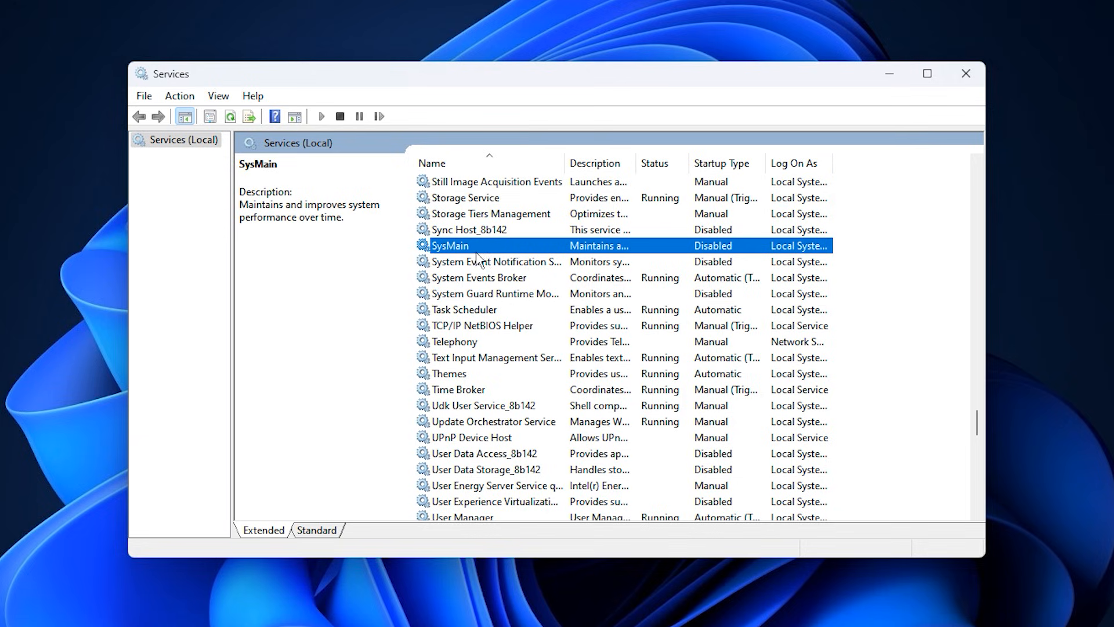
mouse_move(487, 255)
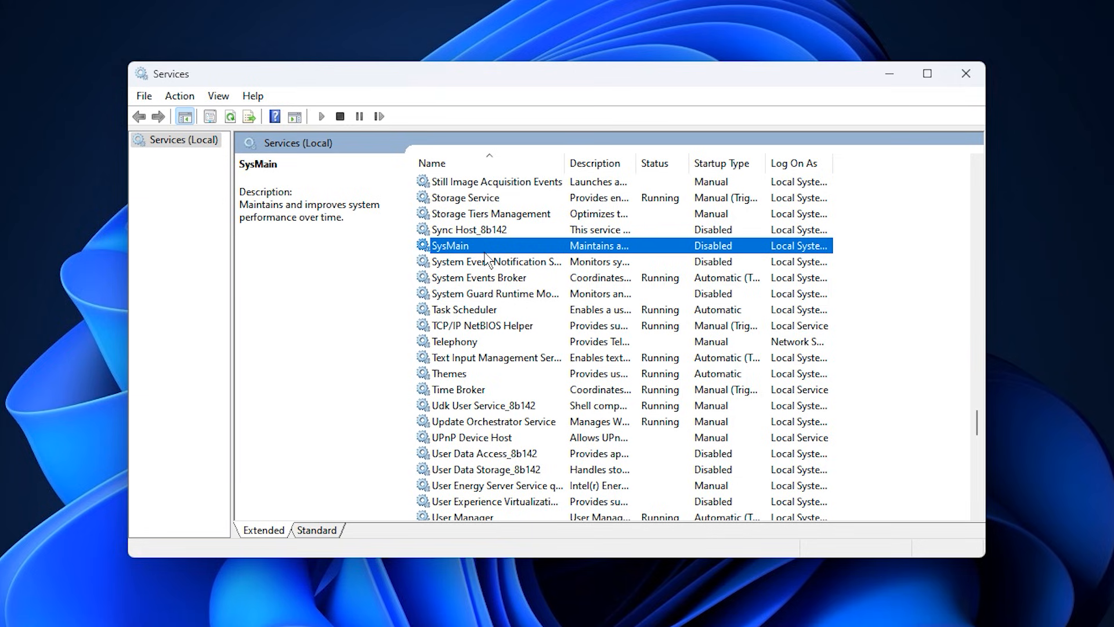
mouse_move(462, 266)
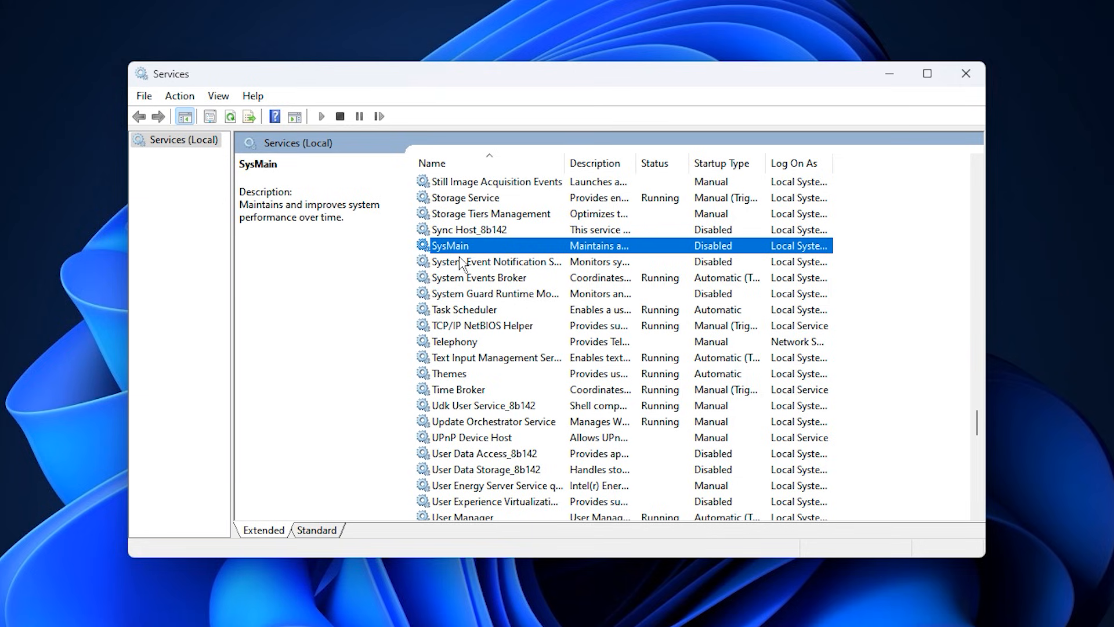
mouse_move(479, 256)
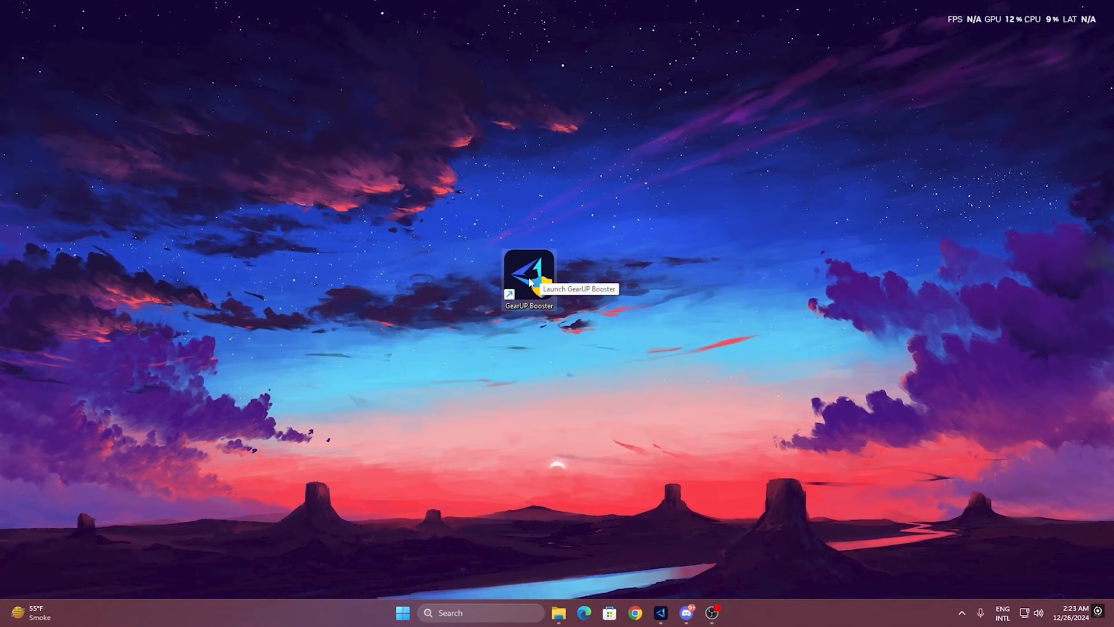
mouse_move(517, 261)
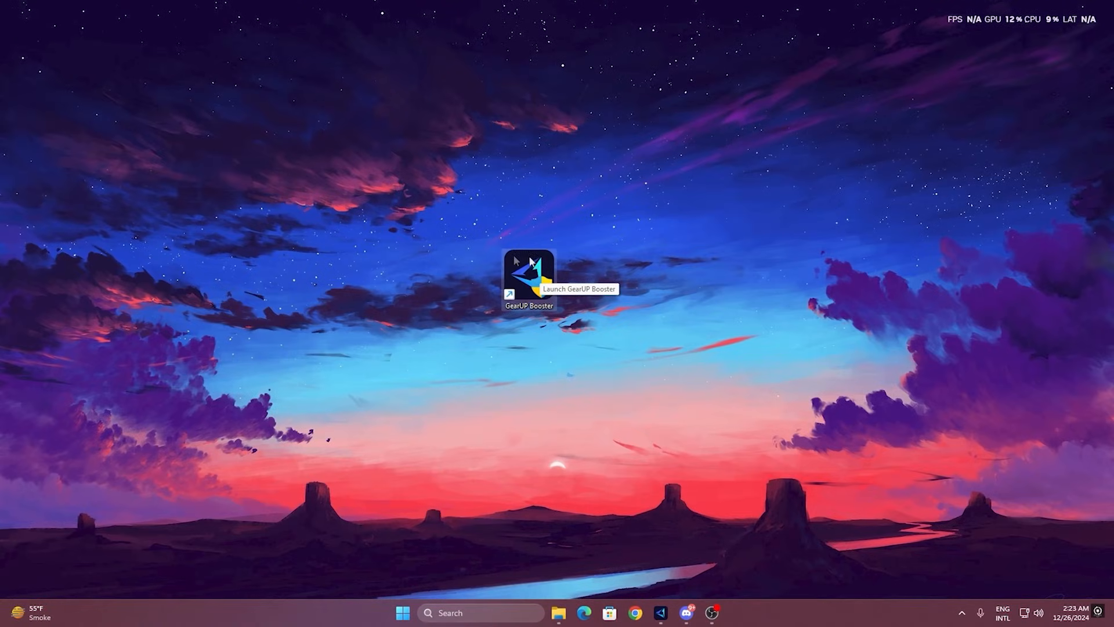
- Start GearUP Booster from its desktop shortcut
double_click(528, 272)
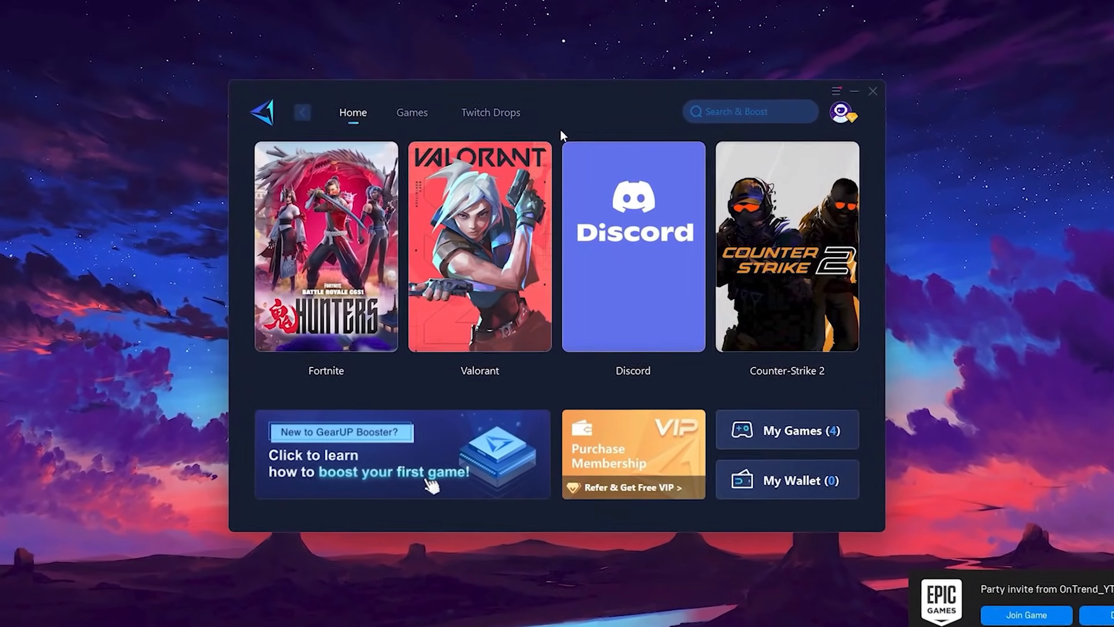
- Browse the full game catalogue, then return to the pinned games home page
left_click(842, 113)
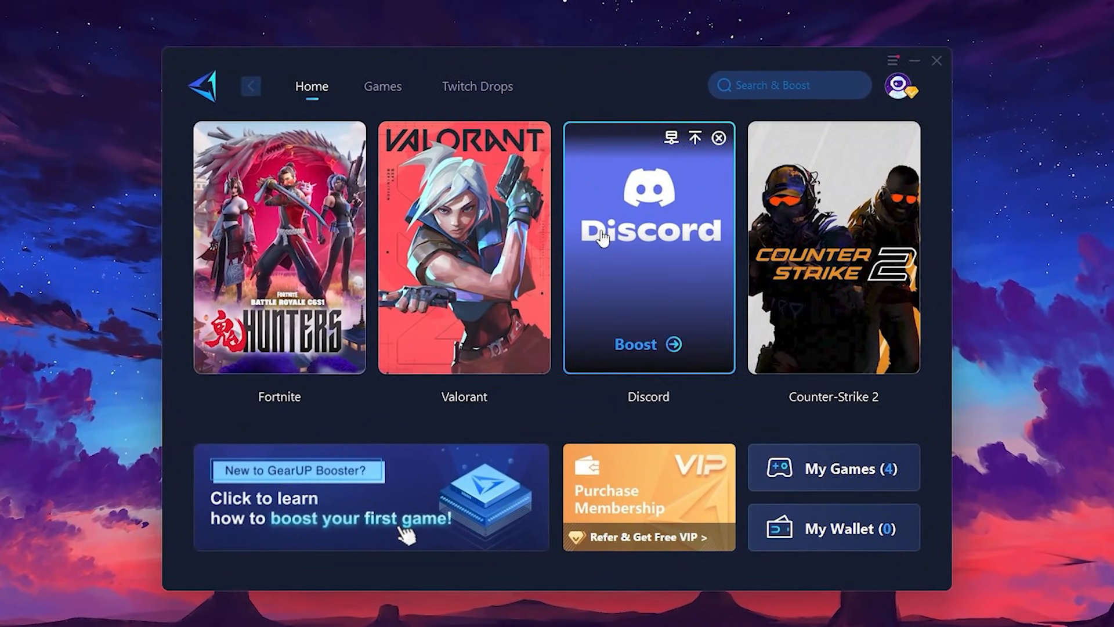
mouse_move(845, 226)
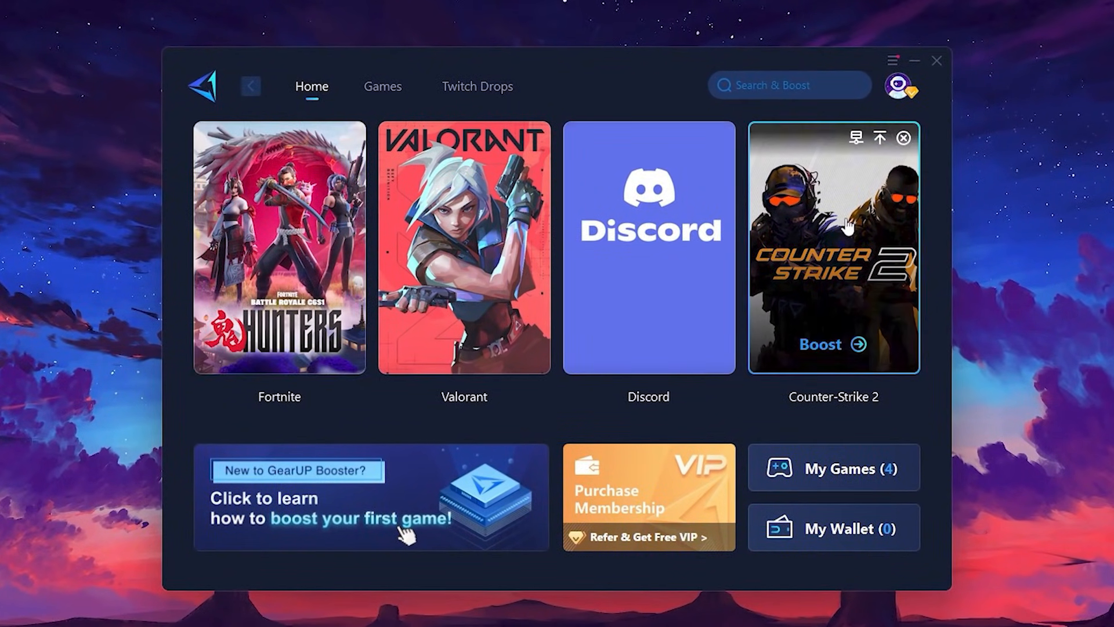
left_click(383, 86)
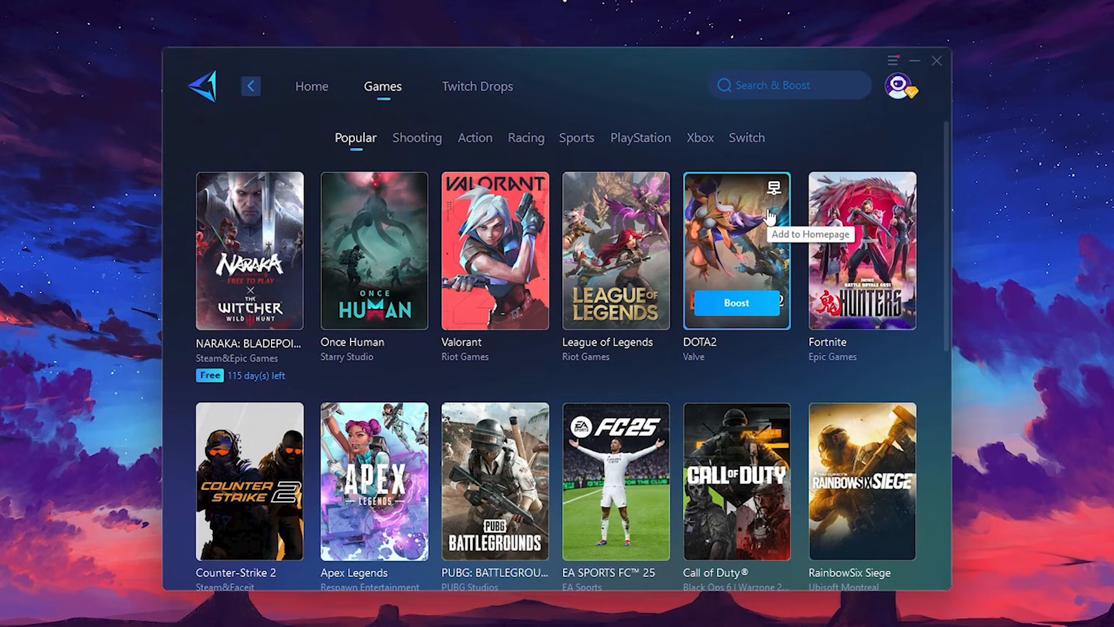
mouse_move(311, 87)
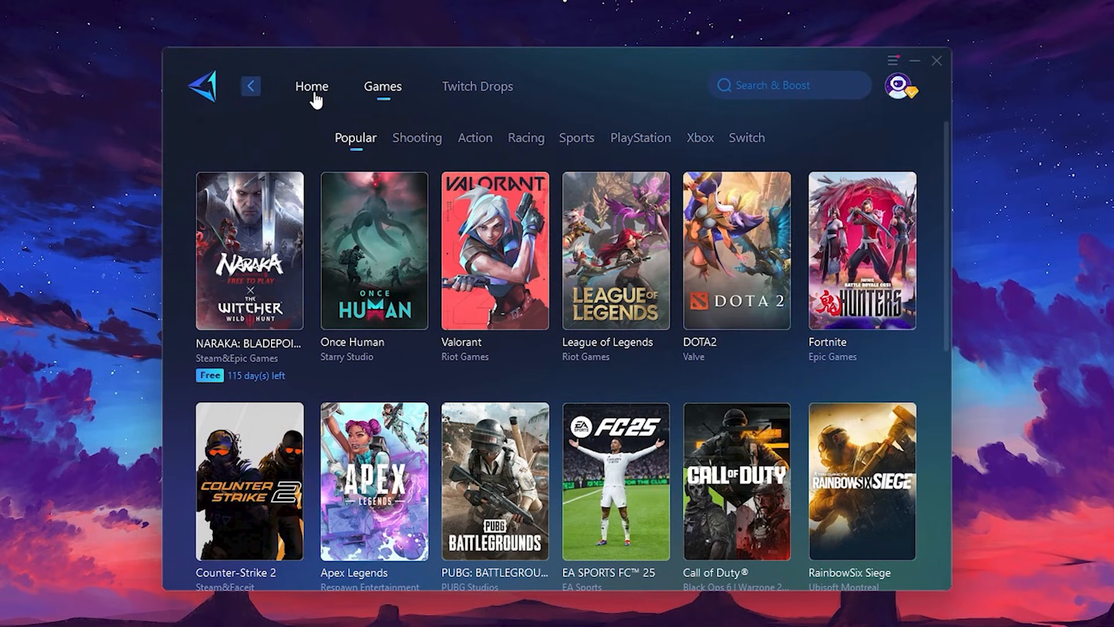
left_click(310, 86)
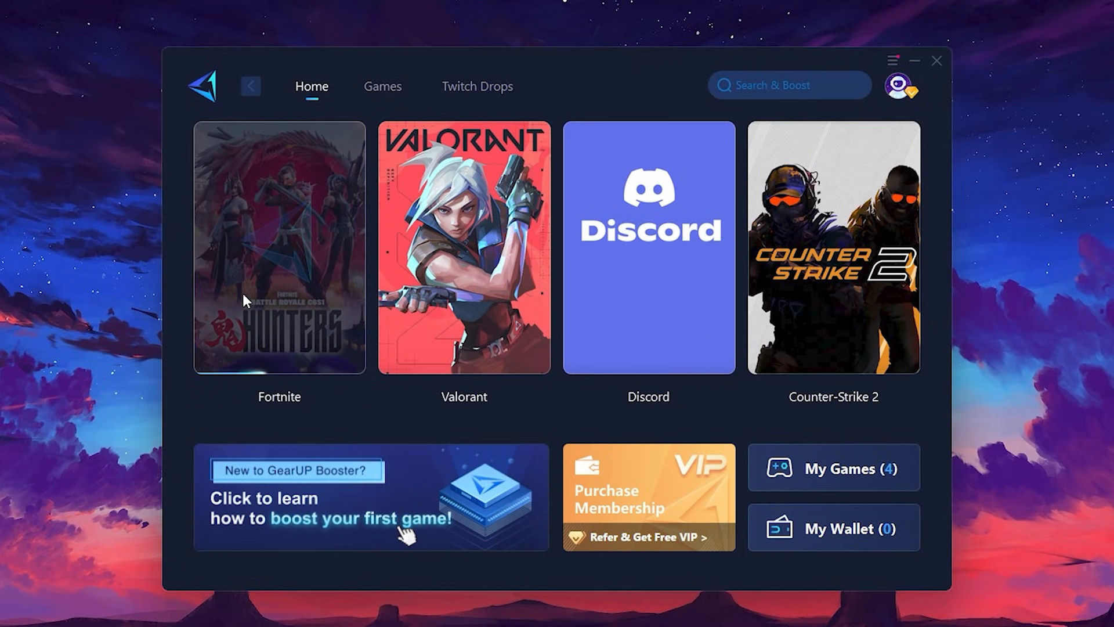
- Boost Fortnite with the Middle East region and view its Dubai node choices
left_click(278, 249)
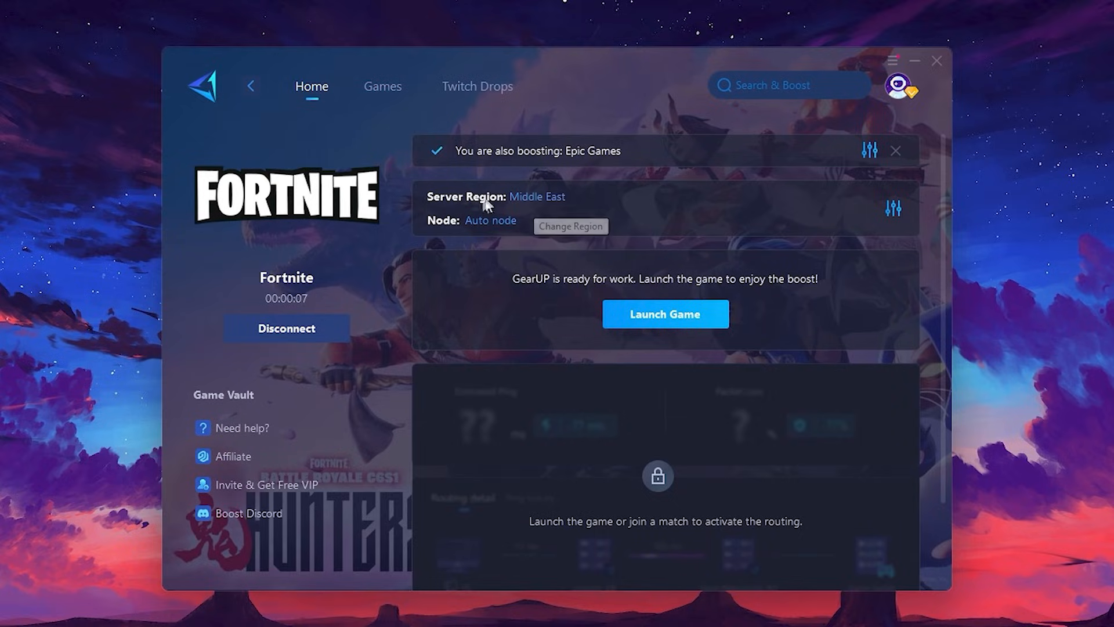
left_click(570, 225)
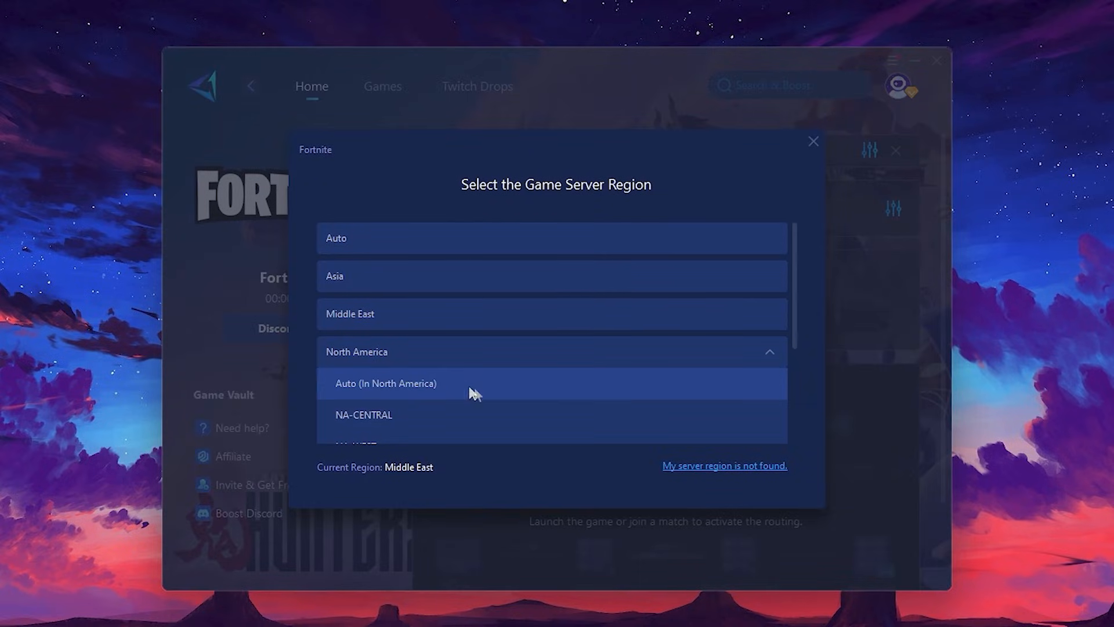
mouse_move(547, 362)
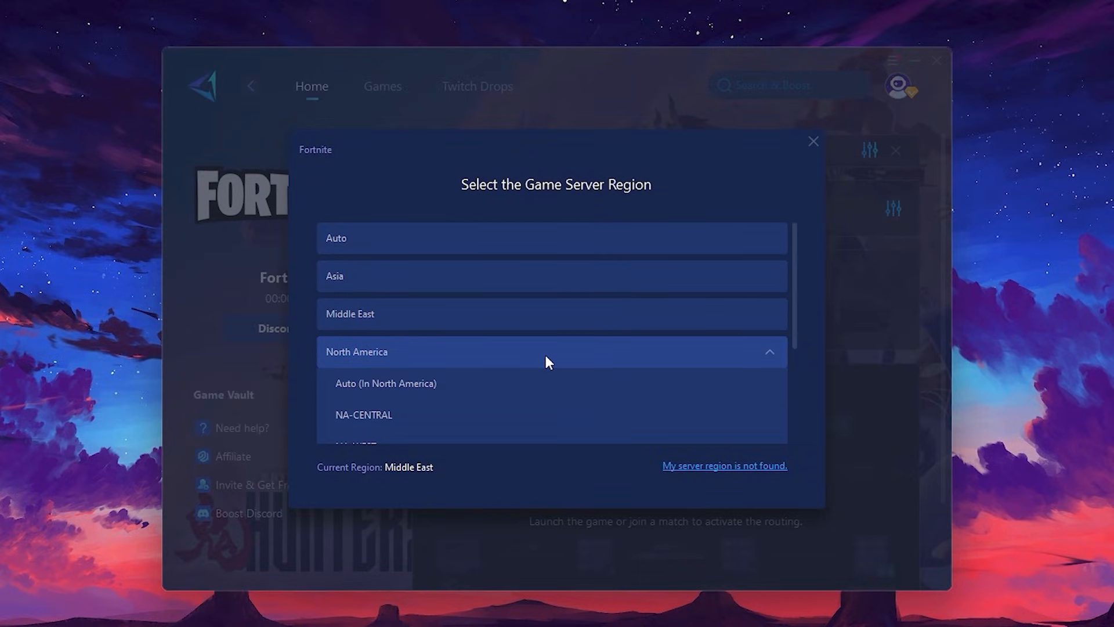
scroll("down", 3)
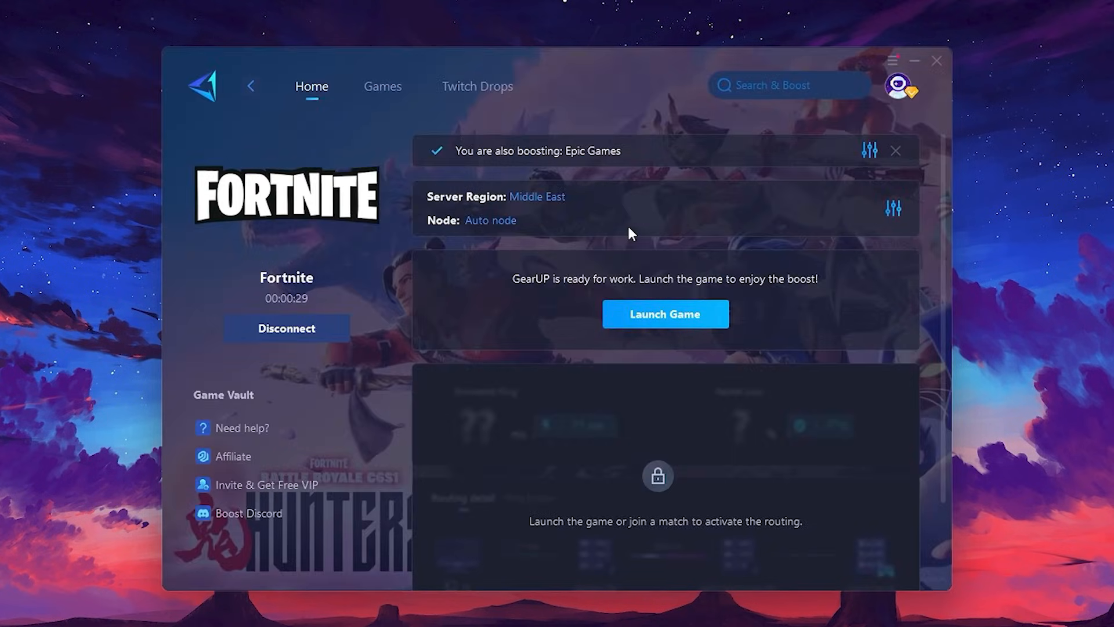
left_click(892, 209)
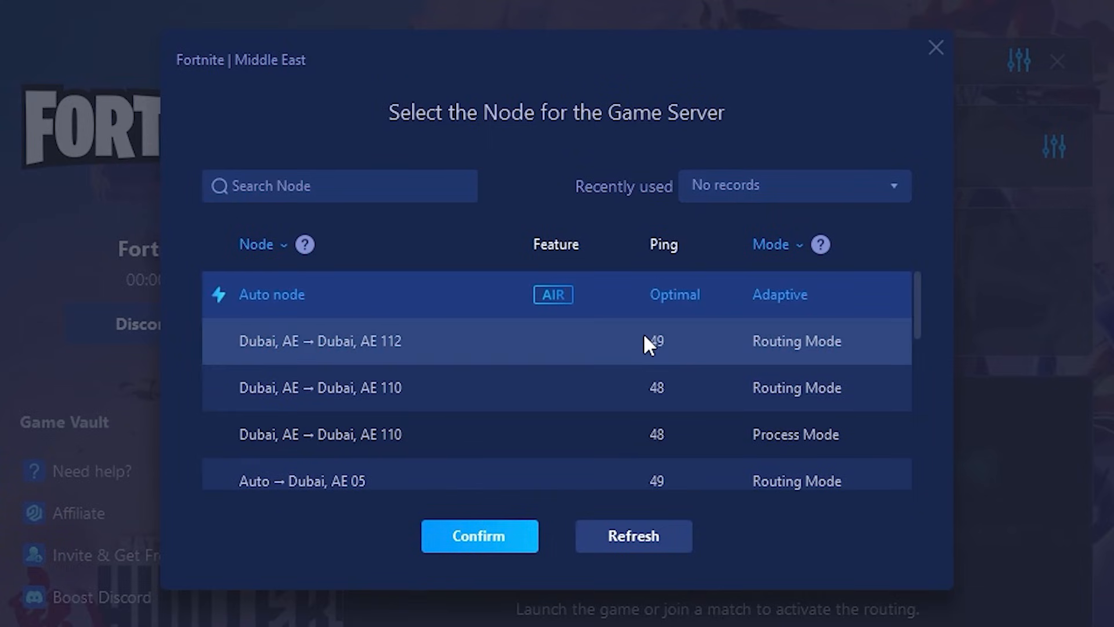
mouse_move(693, 347)
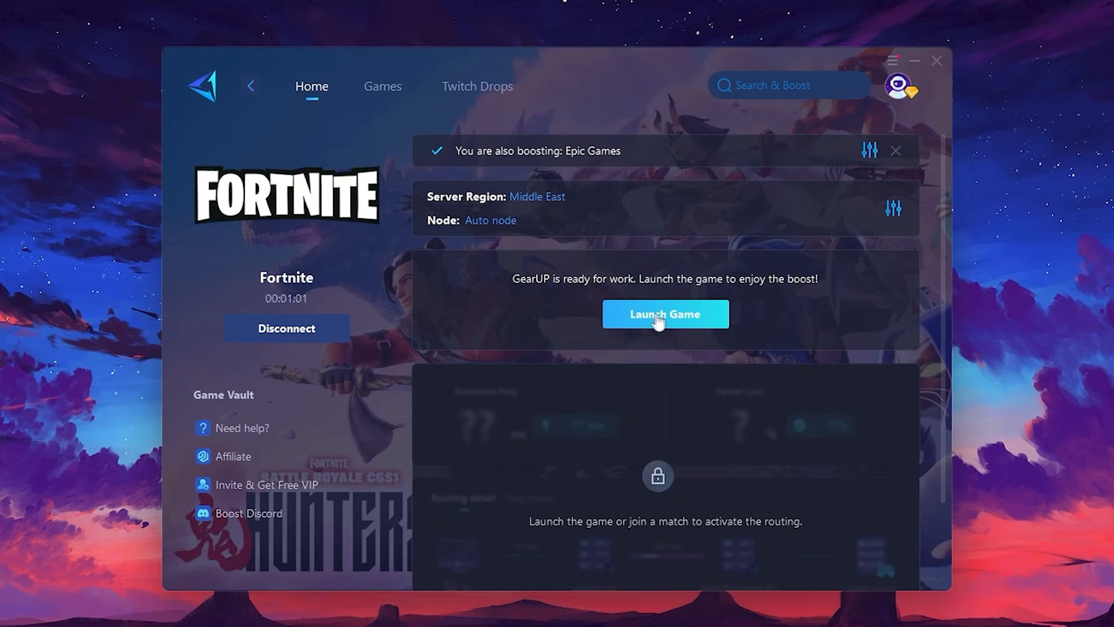
mouse_move(671, 329)
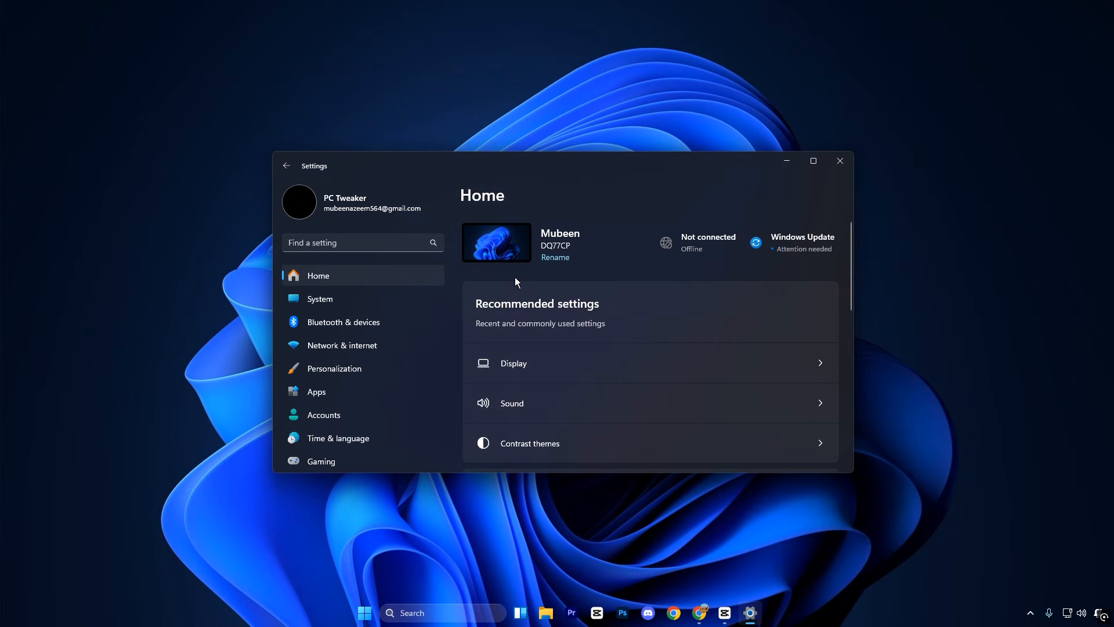
- Save the High performance graphics preference for Fortnite's client in per-app Graphics settings
left_click(320, 299)
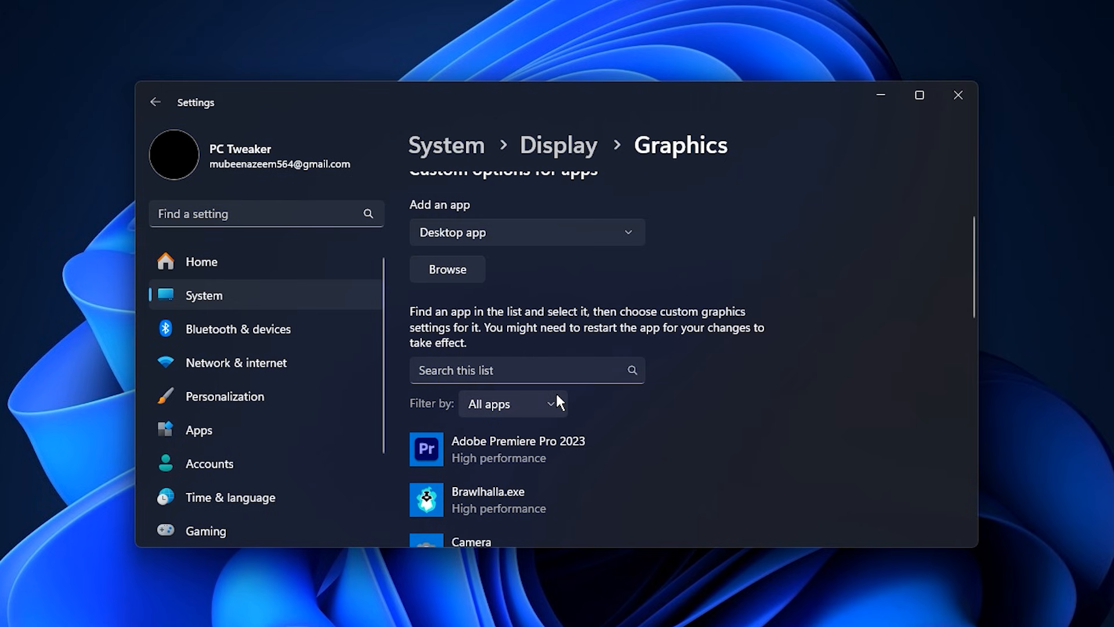
scroll("down", 3)
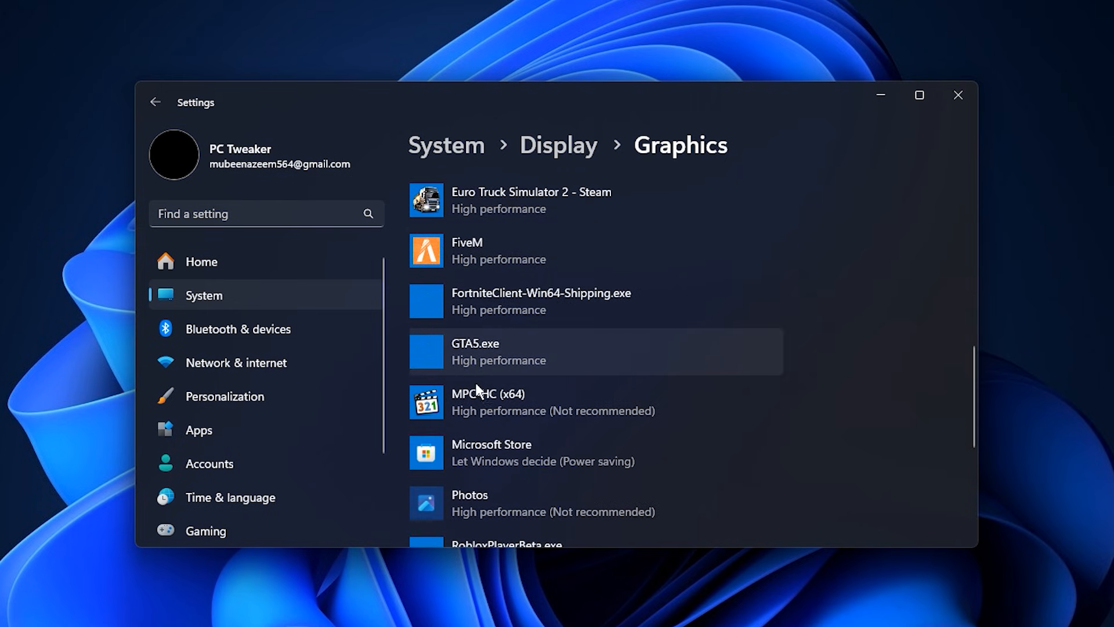
mouse_move(554, 253)
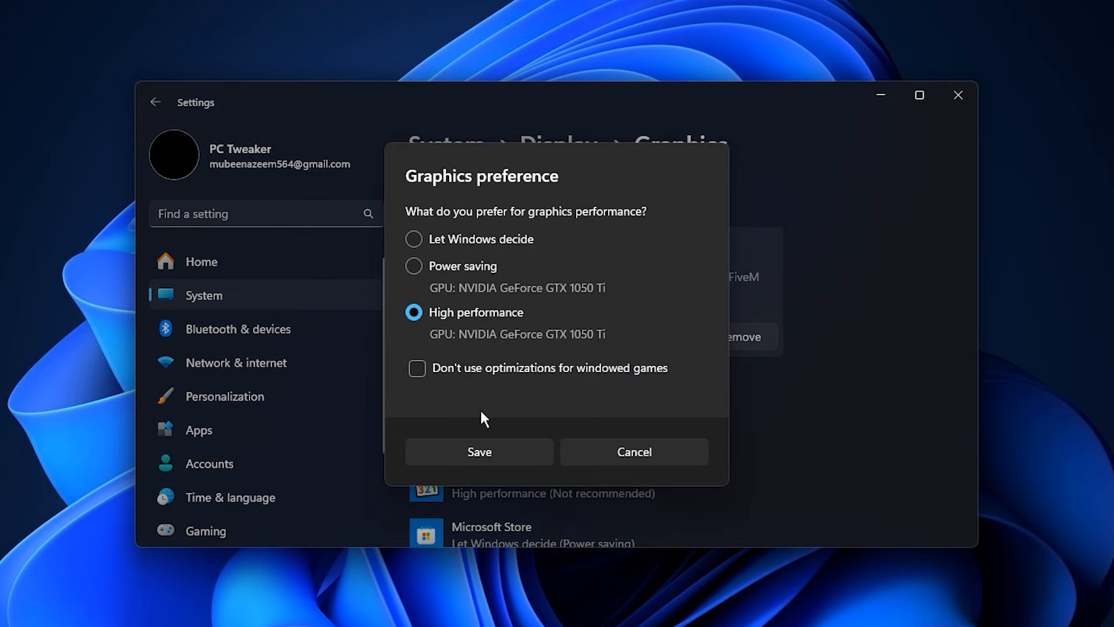
left_click(479, 452)
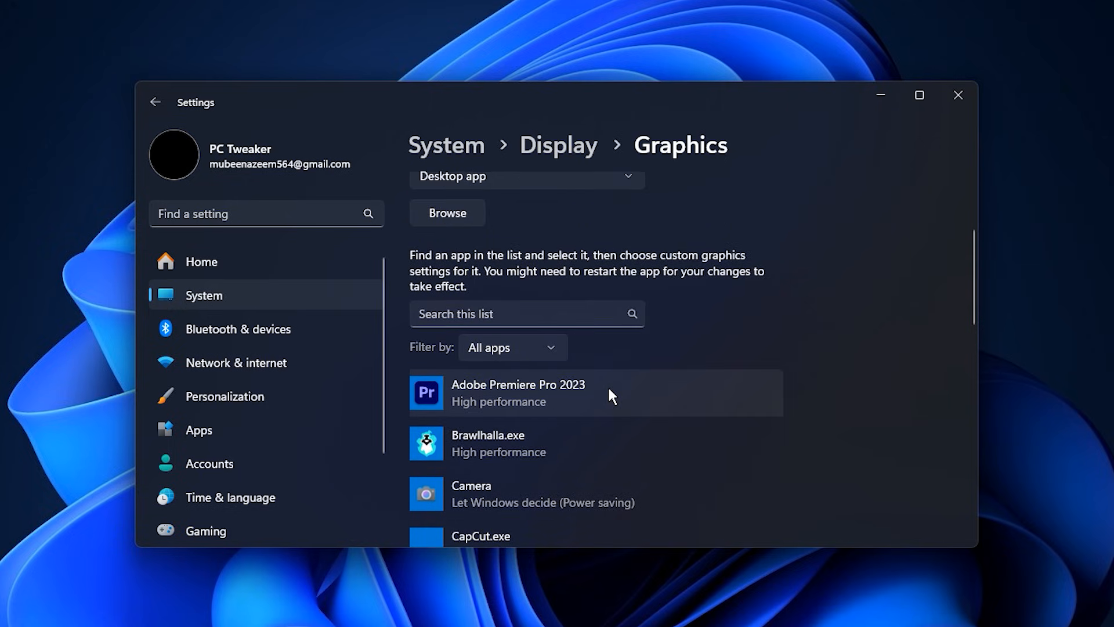
scroll("down", 3)
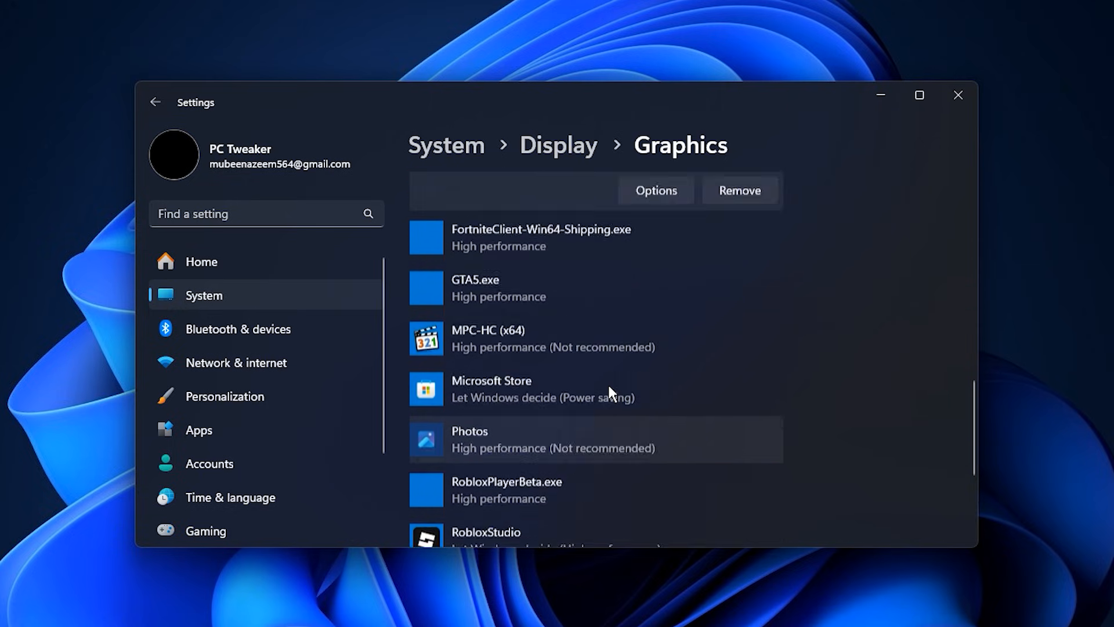
scroll("down", 3)
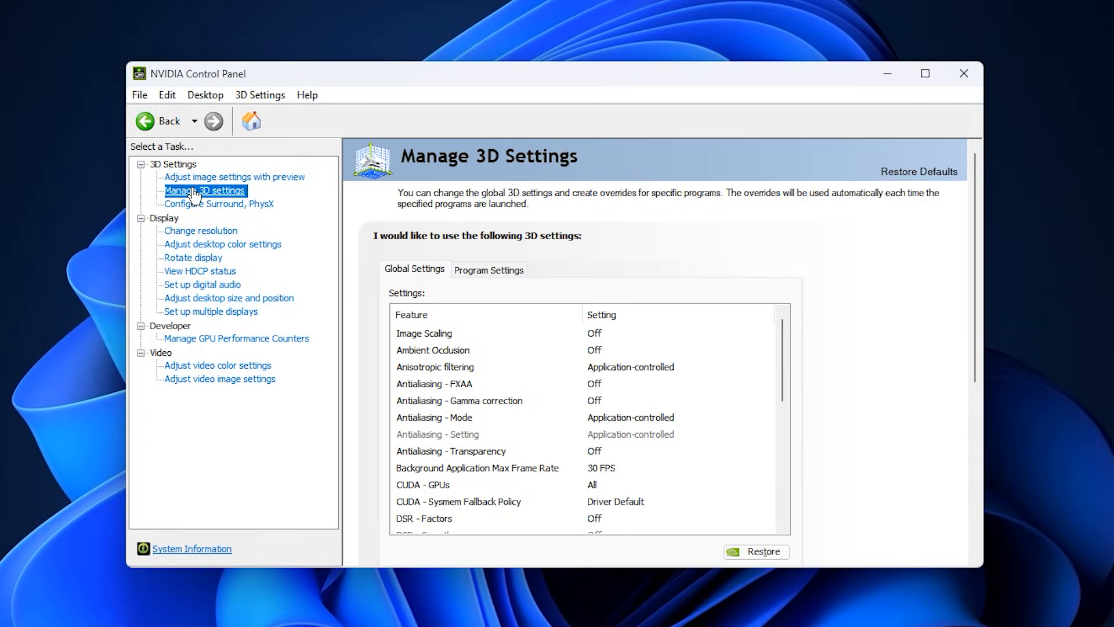
- Choose Prefer maximum performance for Power management mode under Global Settings
scroll("down", 3)
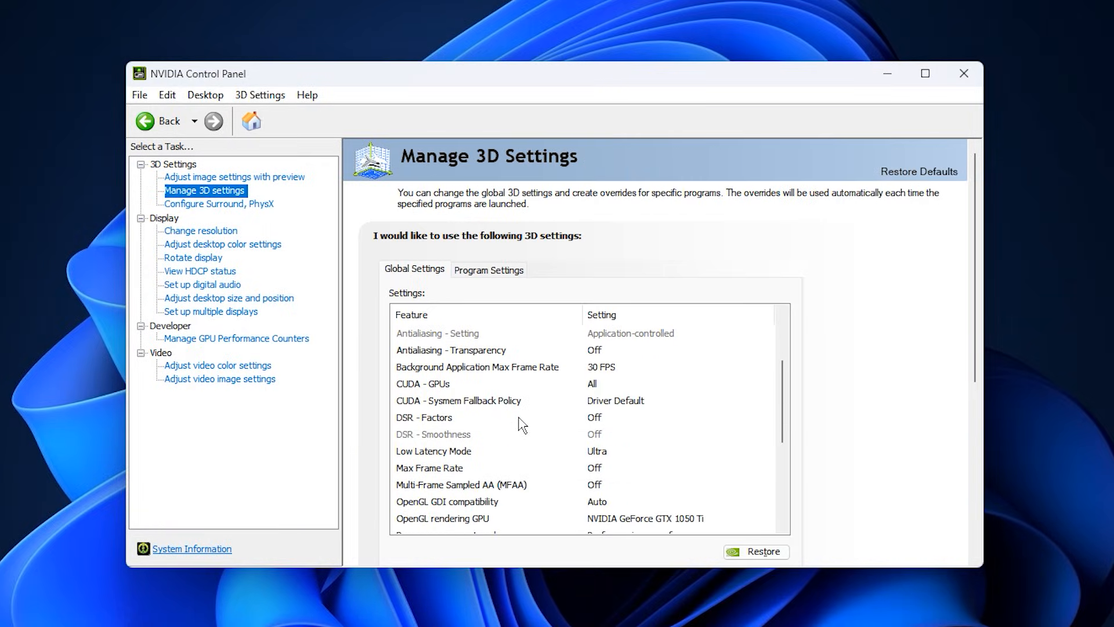
scroll("down", 3)
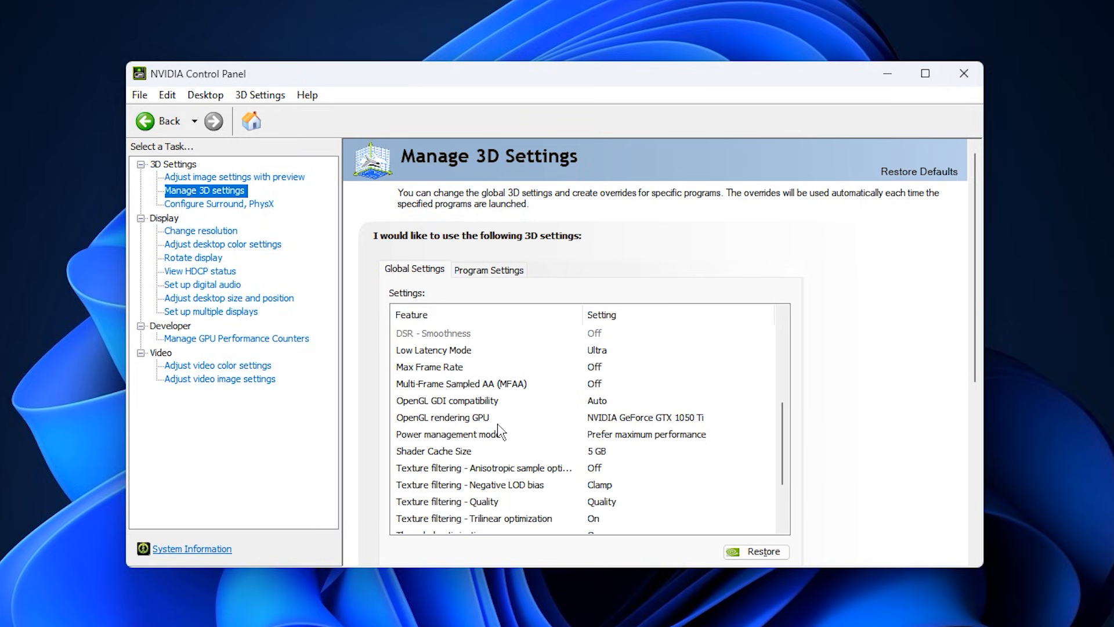
mouse_move(500, 456)
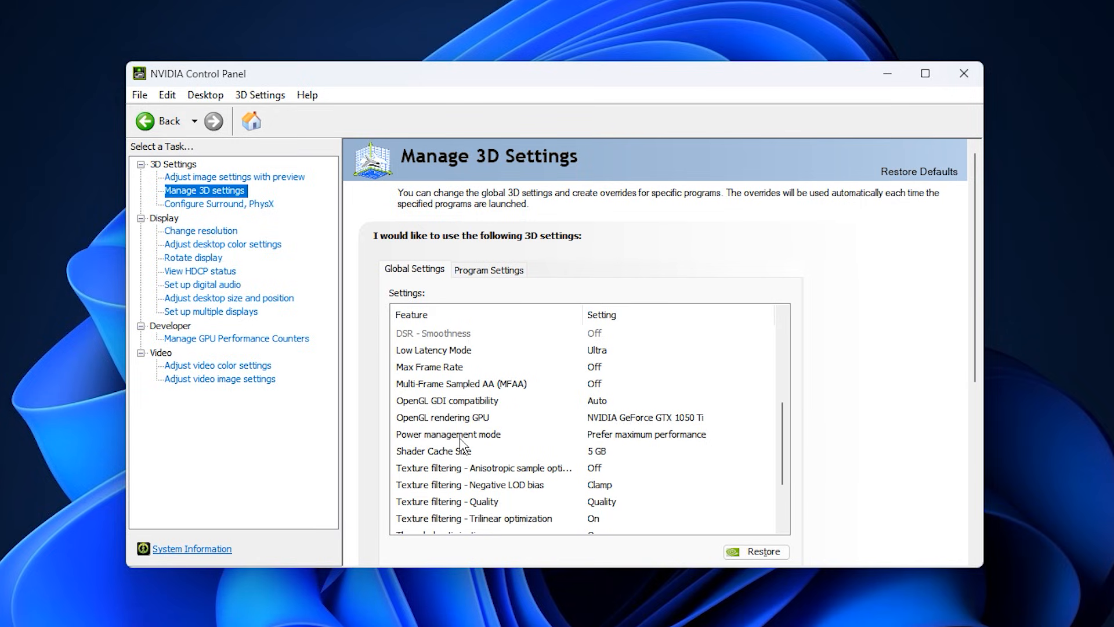
left_click(448, 434)
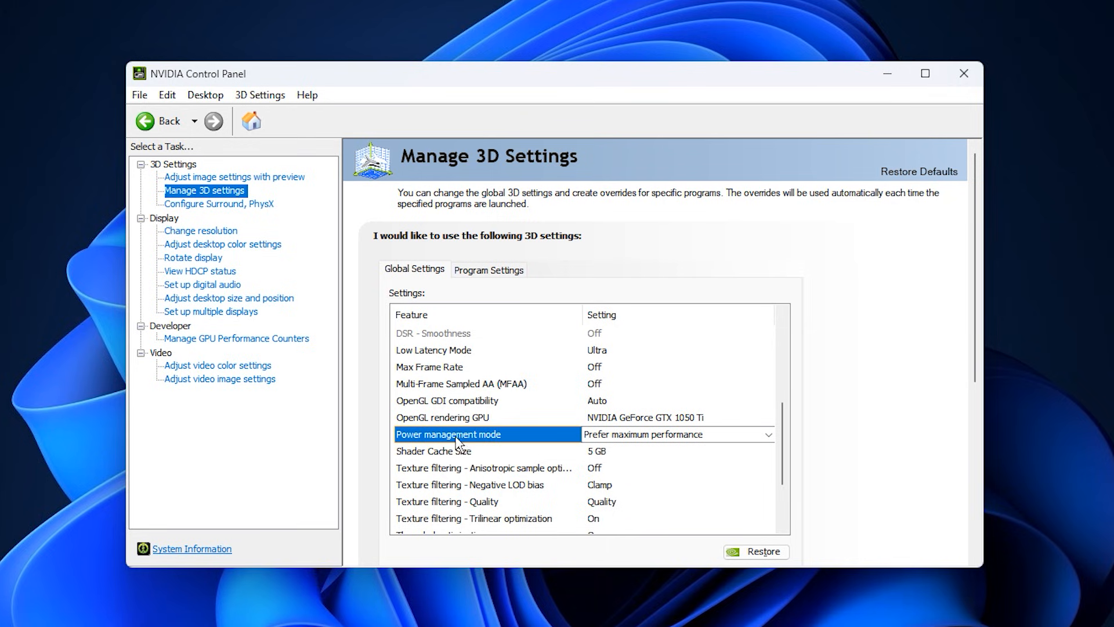
mouse_move(559, 446)
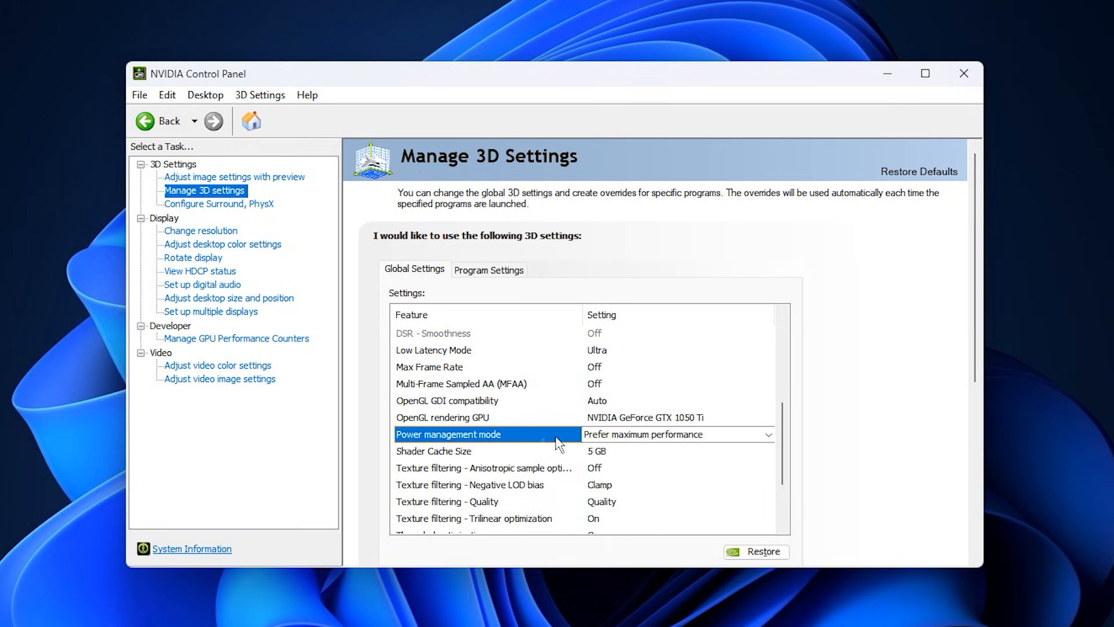
left_click(768, 434)
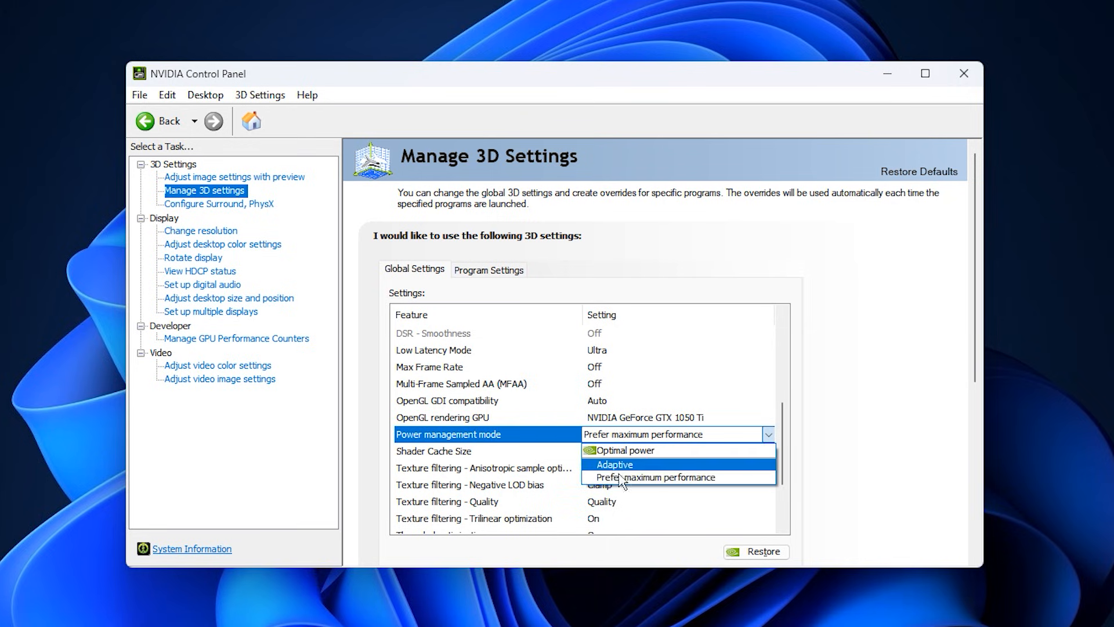
mouse_move(624, 450)
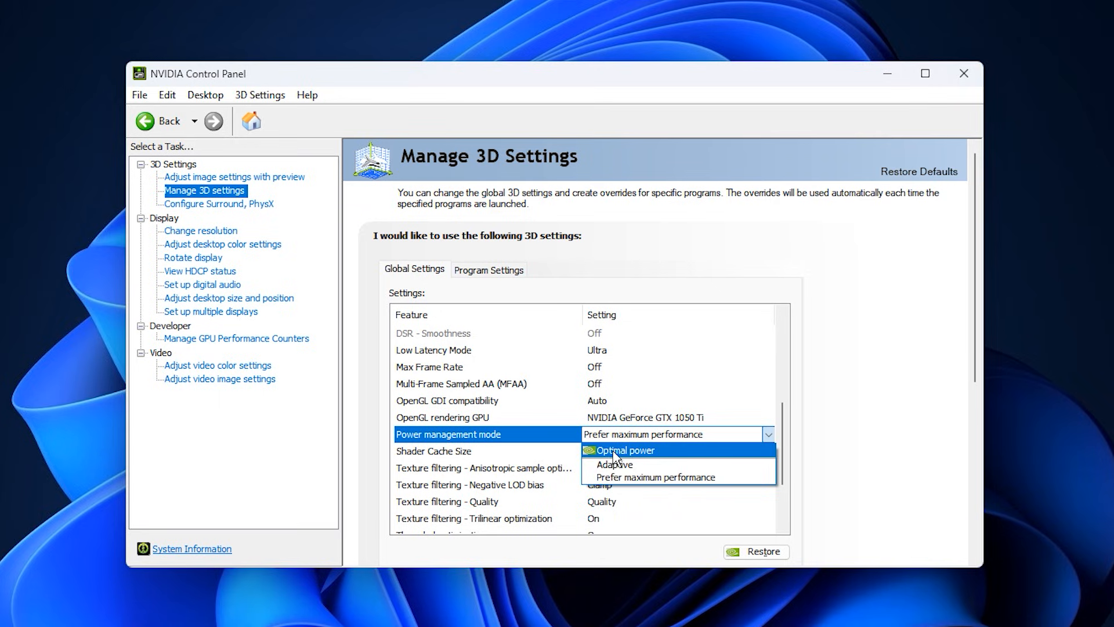
mouse_move(655, 477)
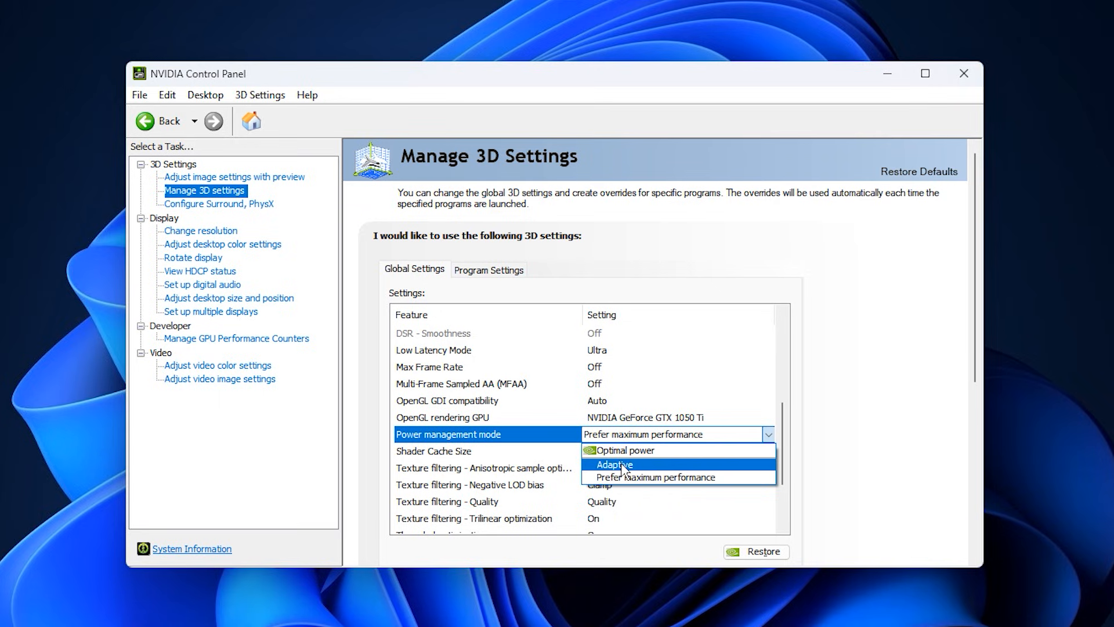
mouse_move(648, 477)
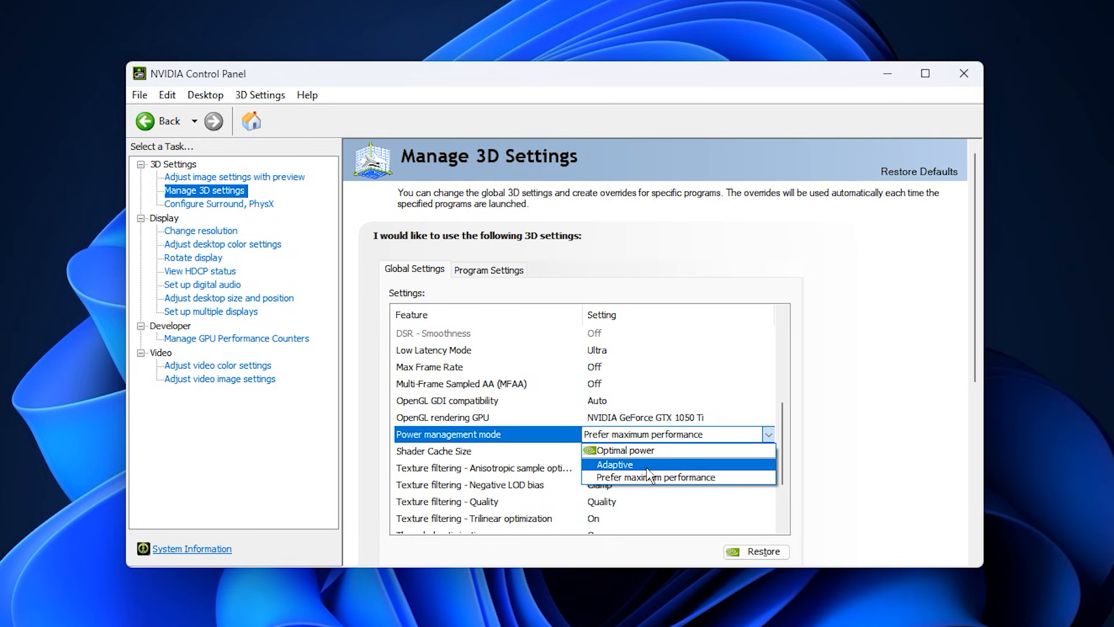
mouse_move(658, 469)
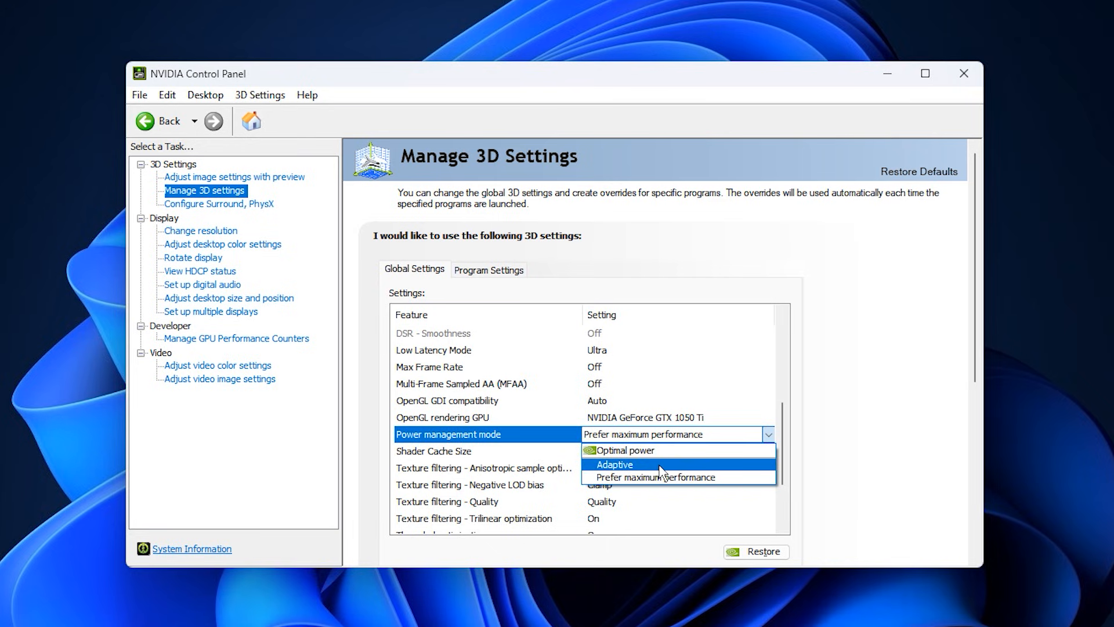
mouse_move(654, 477)
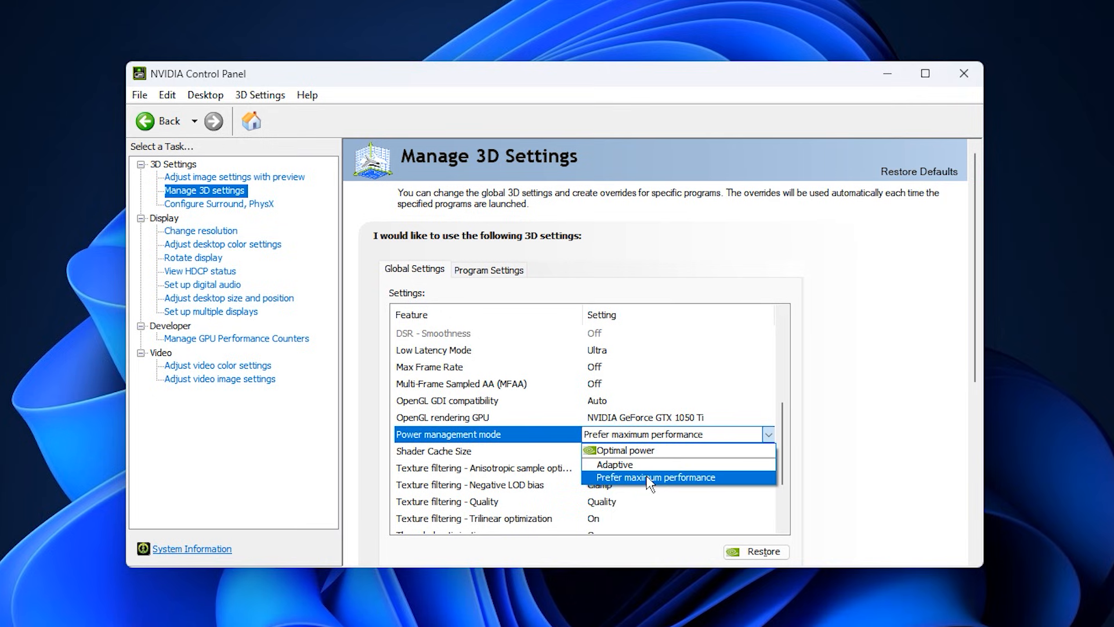
left_click(654, 477)
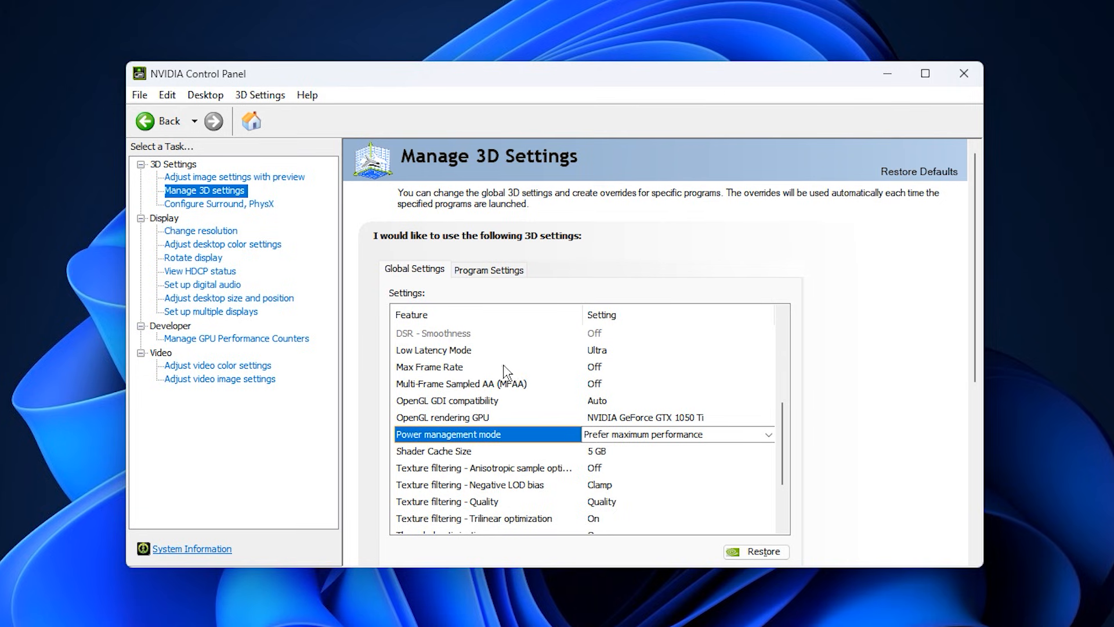
- Set Low Latency Mode to Ultra in the NVIDIA global 3D settings
left_click(433, 349)
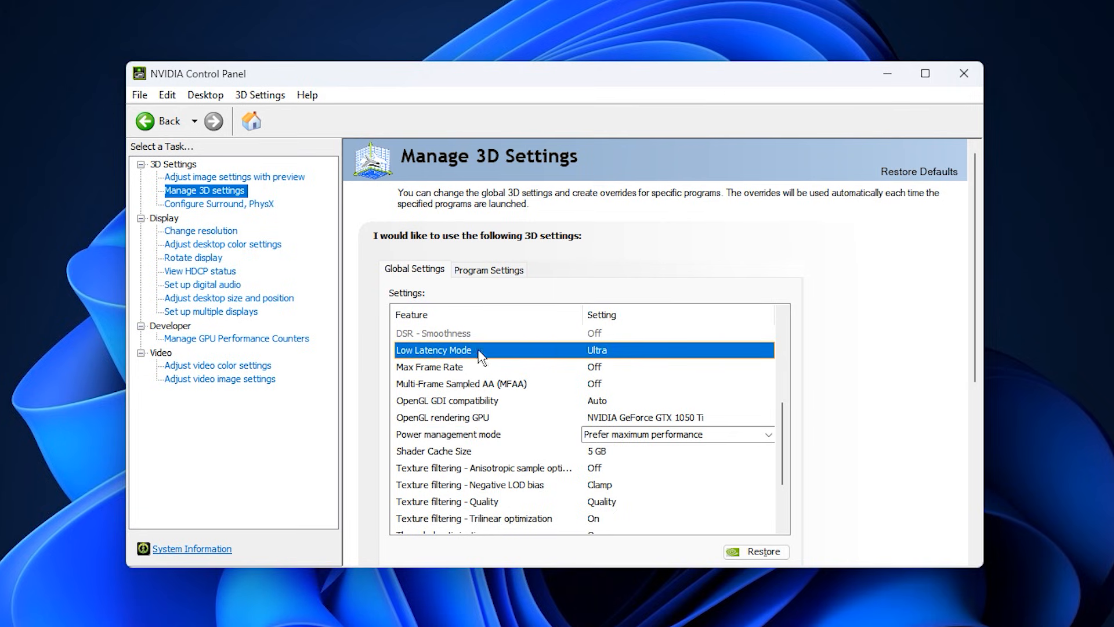
left_click(767, 349)
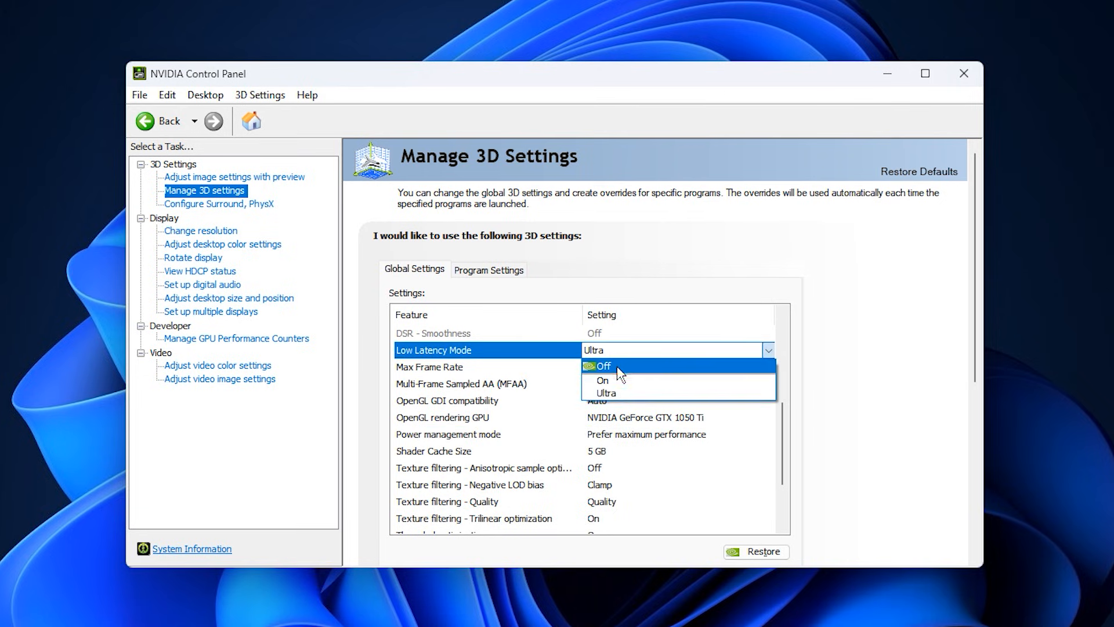
mouse_move(614, 393)
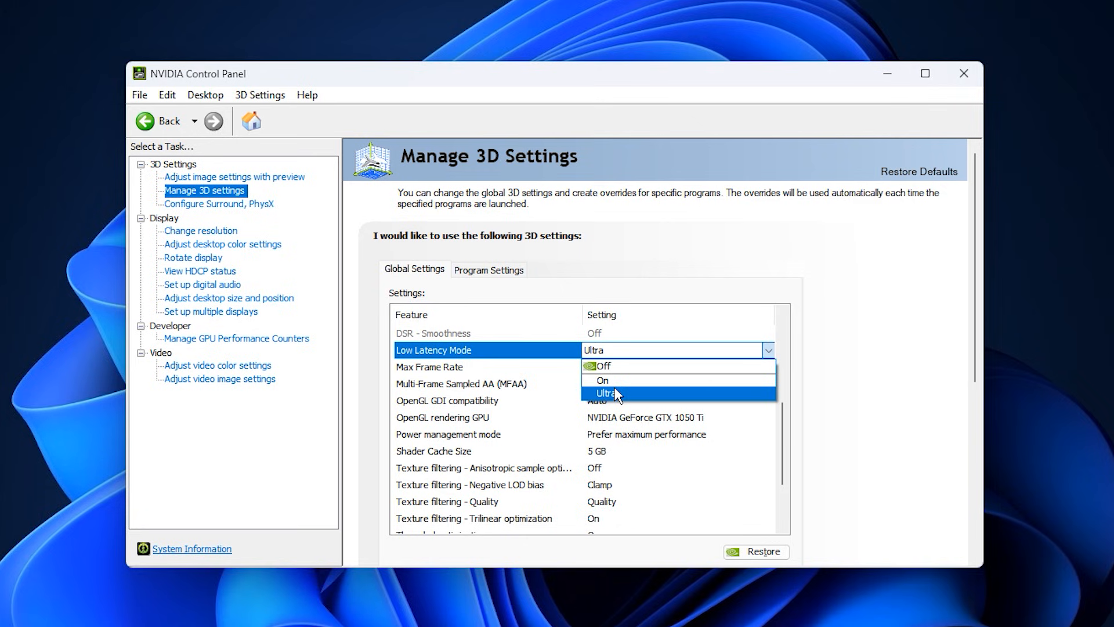
left_click(607, 393)
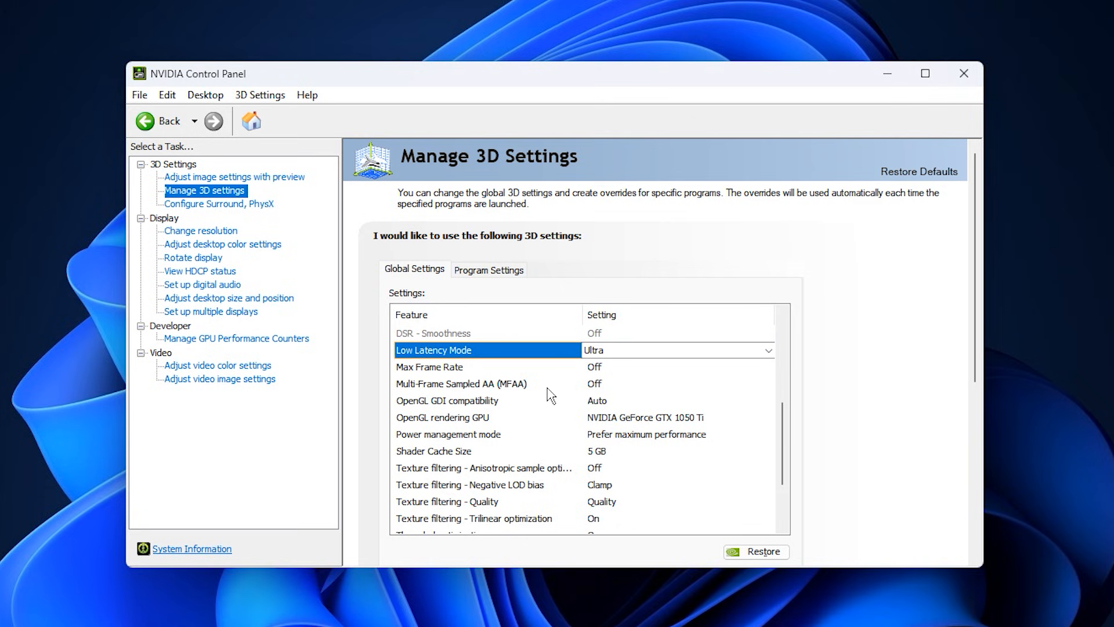
scroll("down", 3)
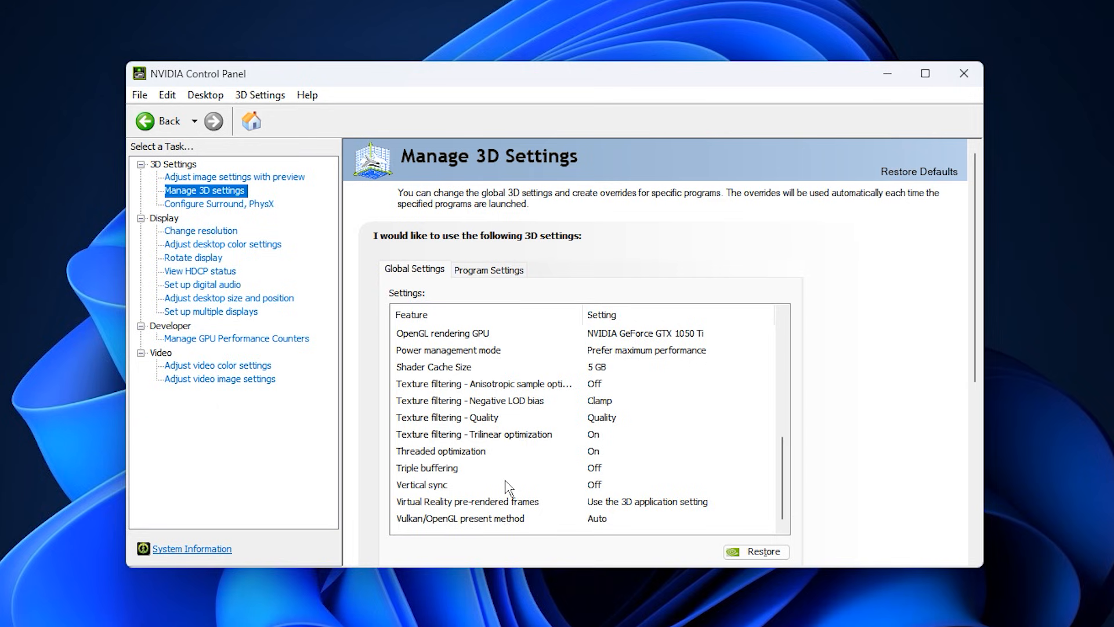
mouse_move(425, 494)
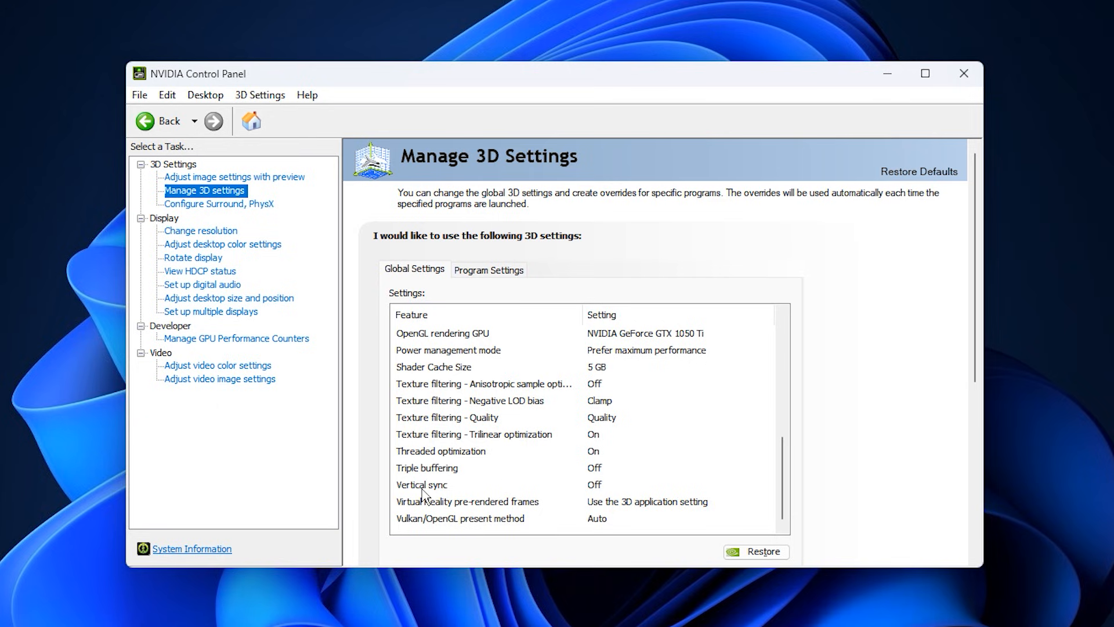
- Set Vertical sync to Off in the NVIDIA Global Settings list
left_click(421, 484)
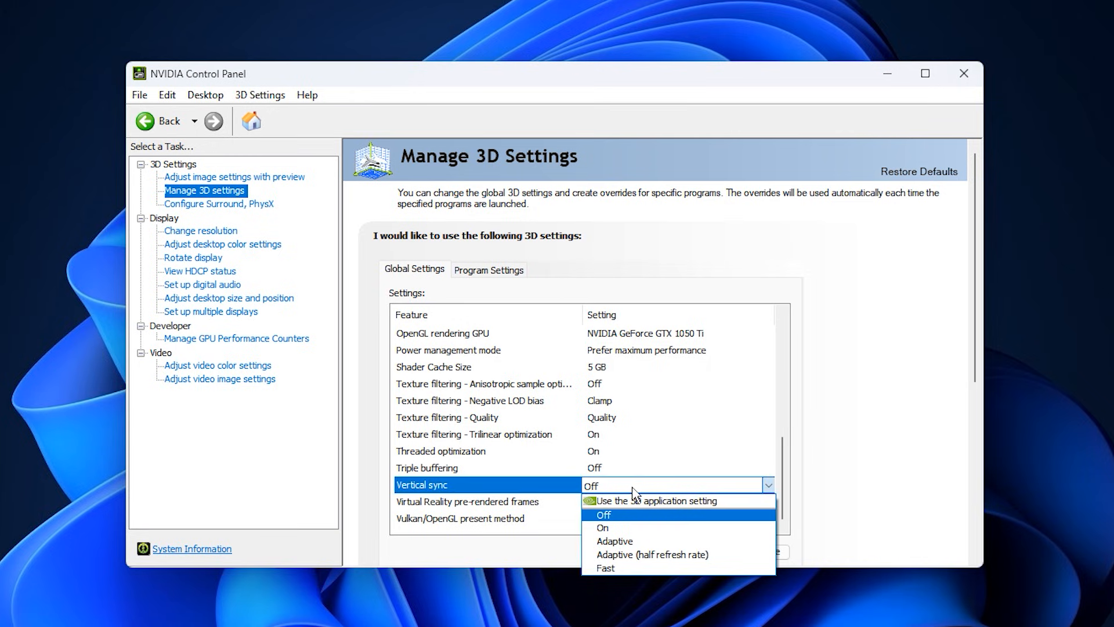
mouse_move(563, 494)
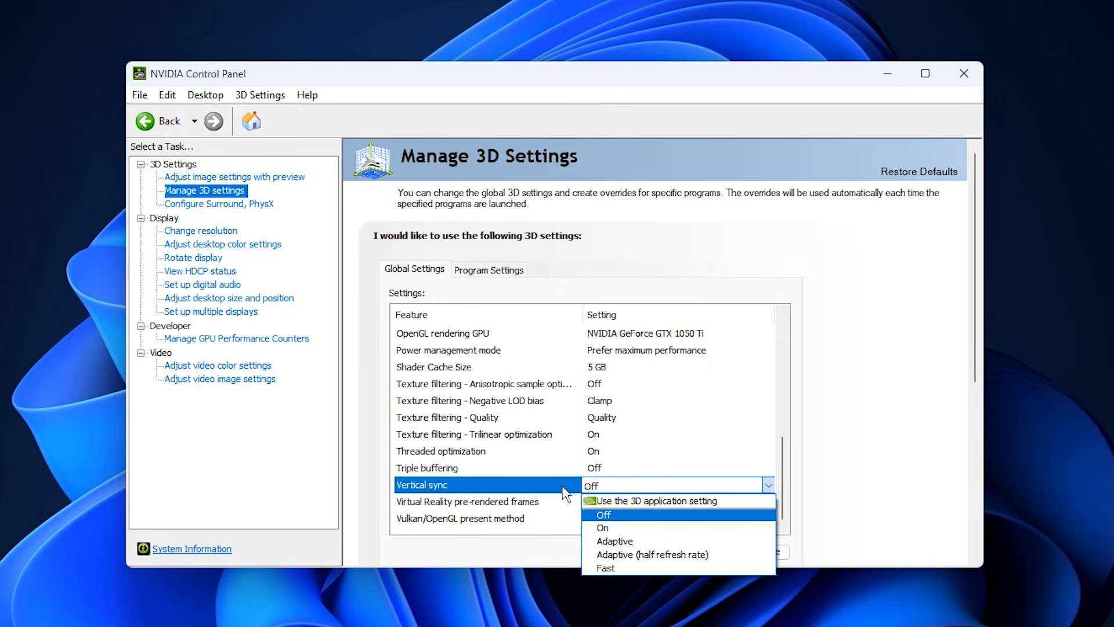
left_click(603, 515)
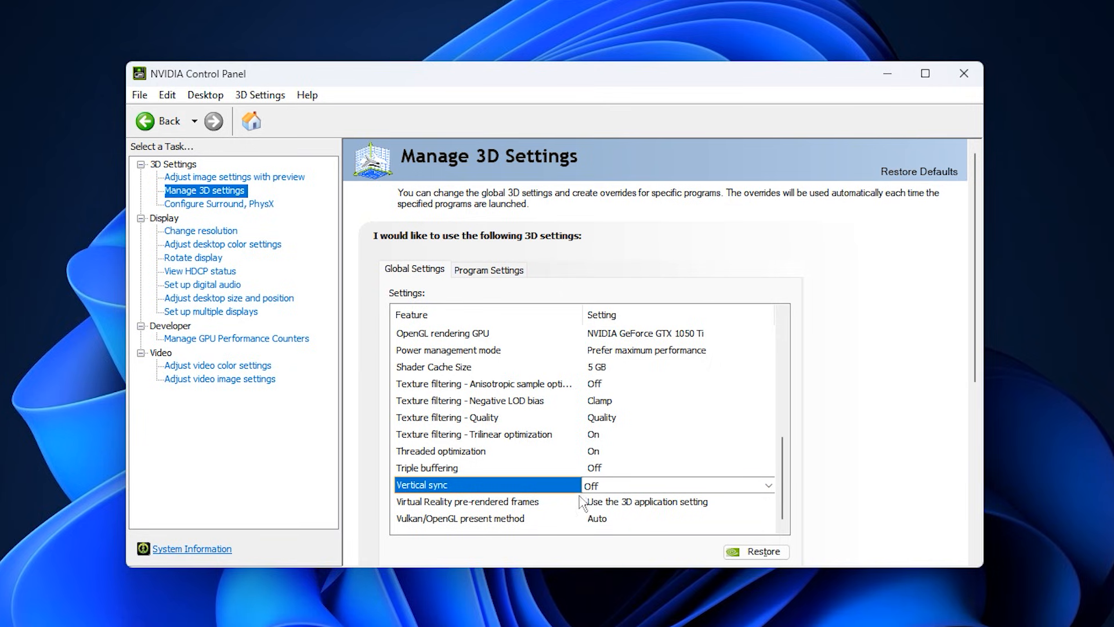
mouse_move(564, 493)
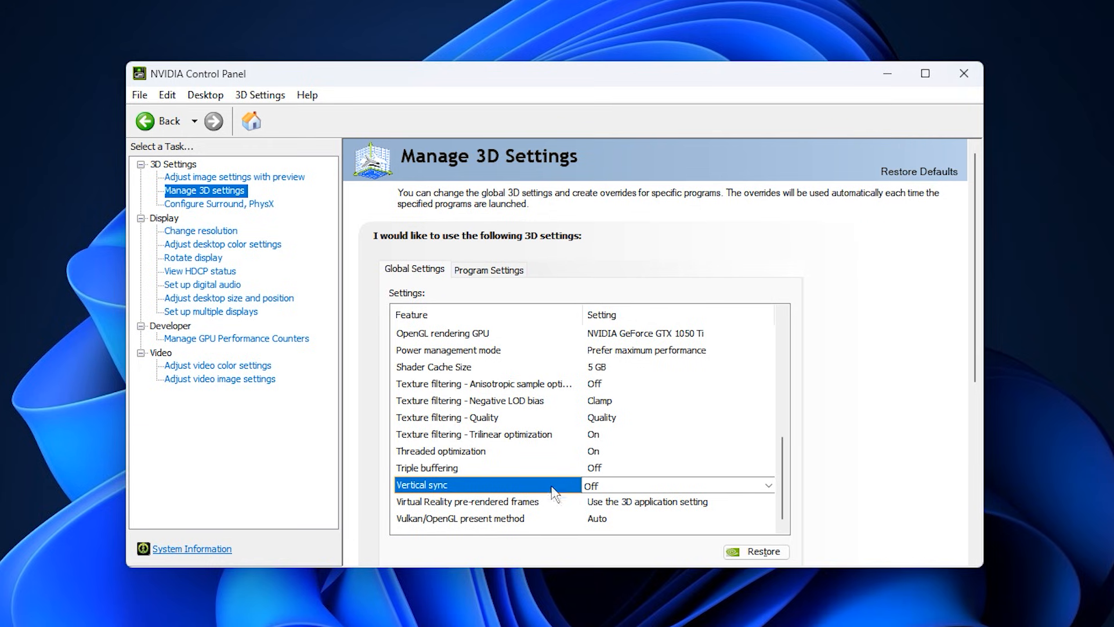
mouse_move(446, 455)
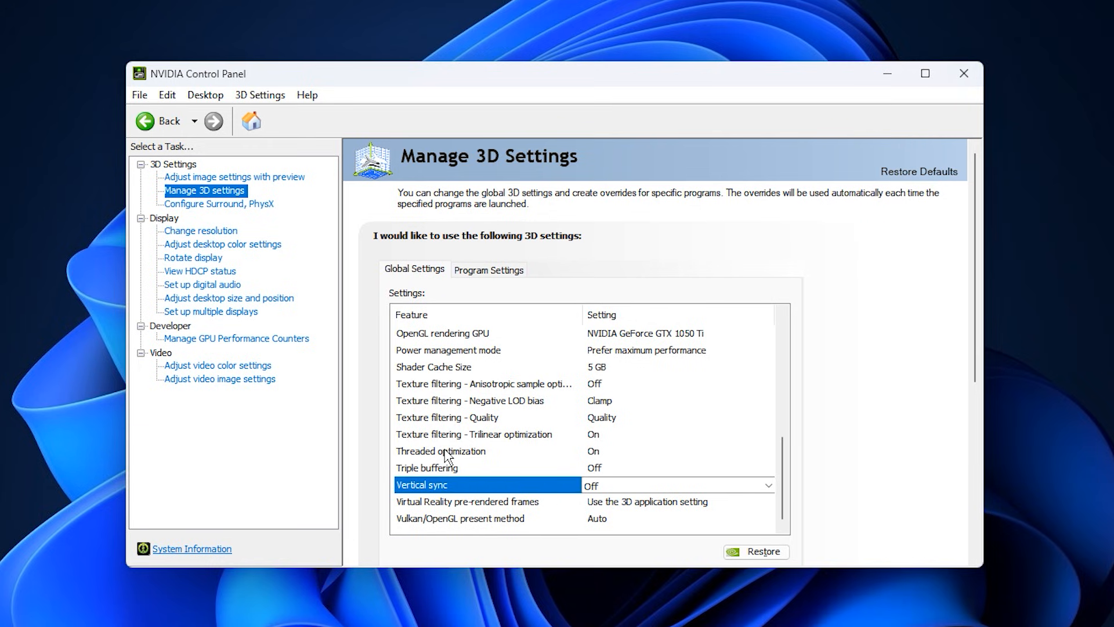
left_click(441, 450)
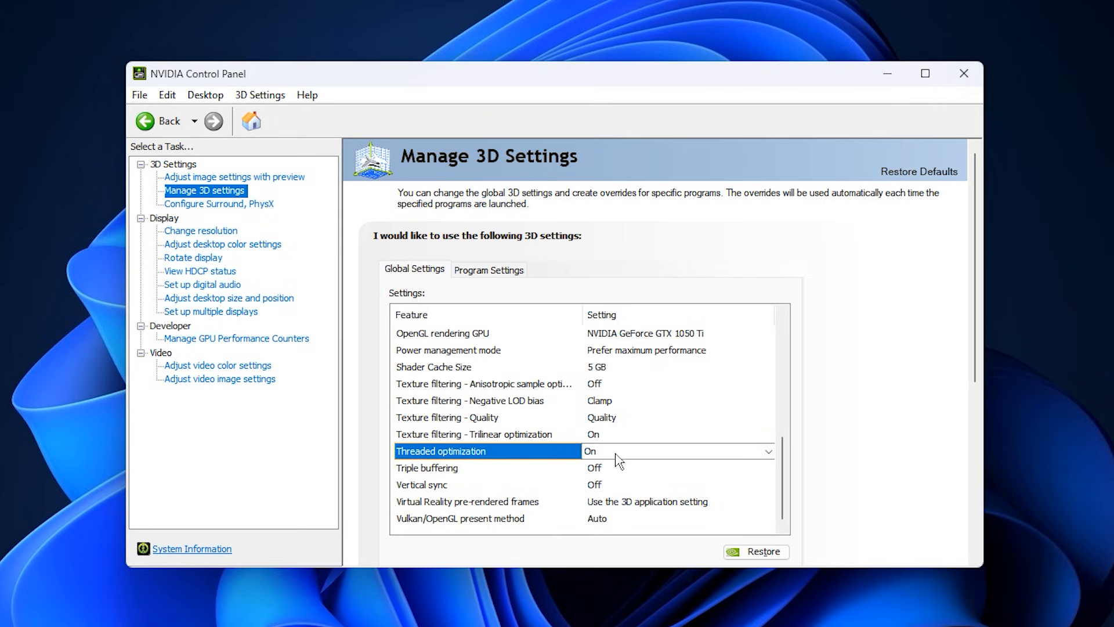
left_click(767, 452)
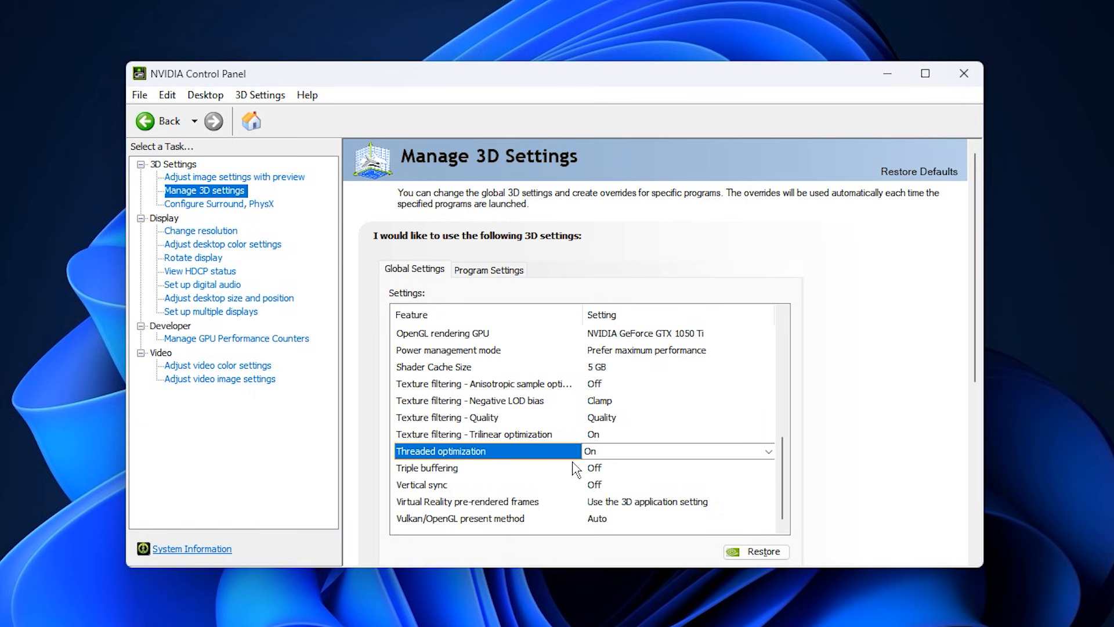
mouse_move(608, 462)
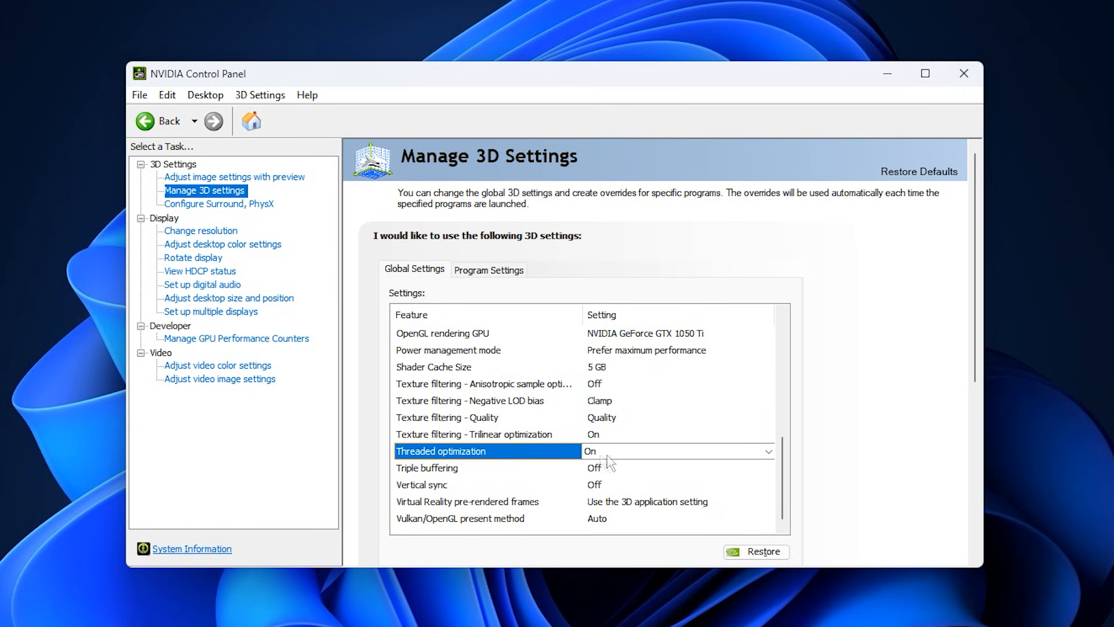
mouse_move(583, 480)
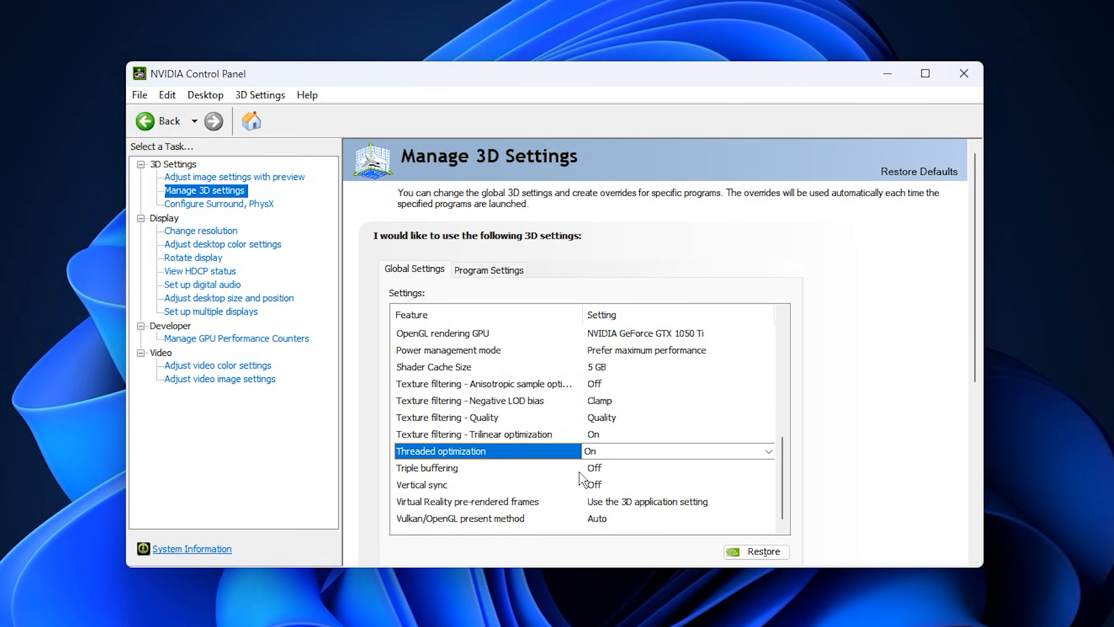
mouse_move(539, 475)
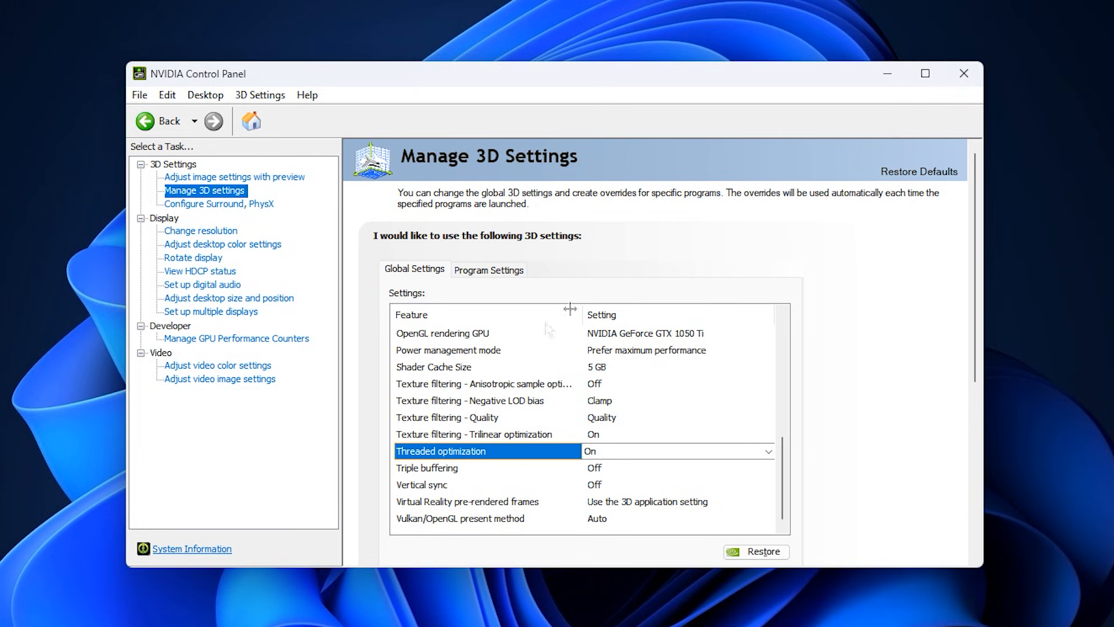
mouse_move(603, 439)
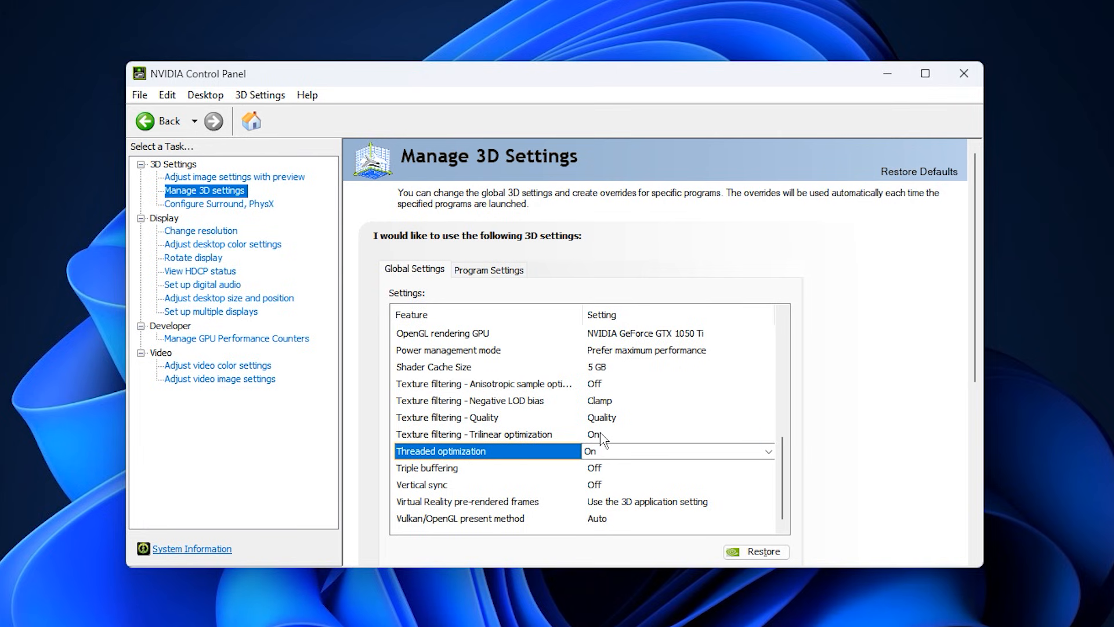